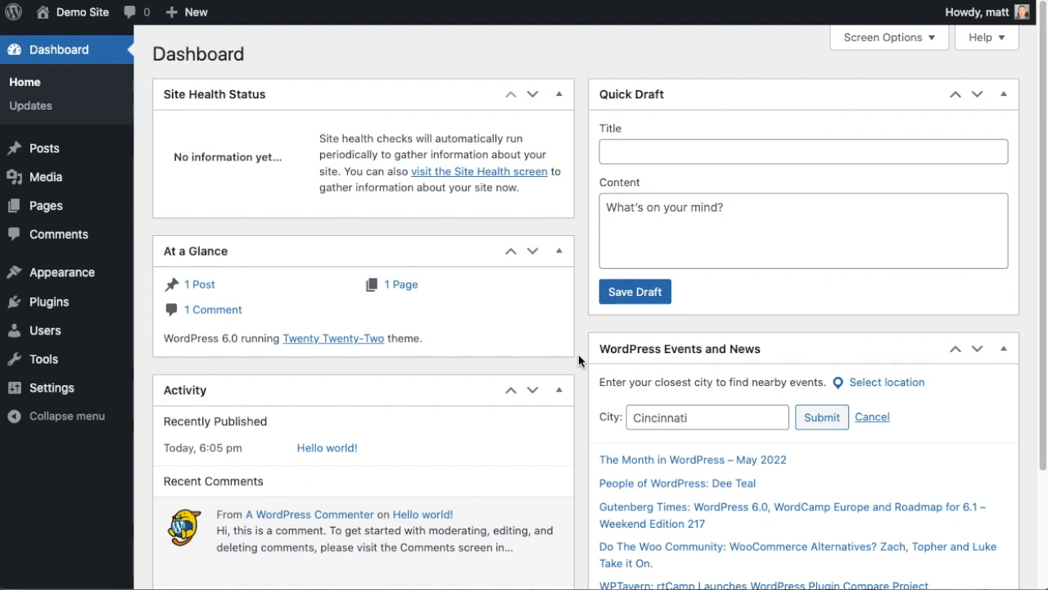
mouse_move(314, 333)
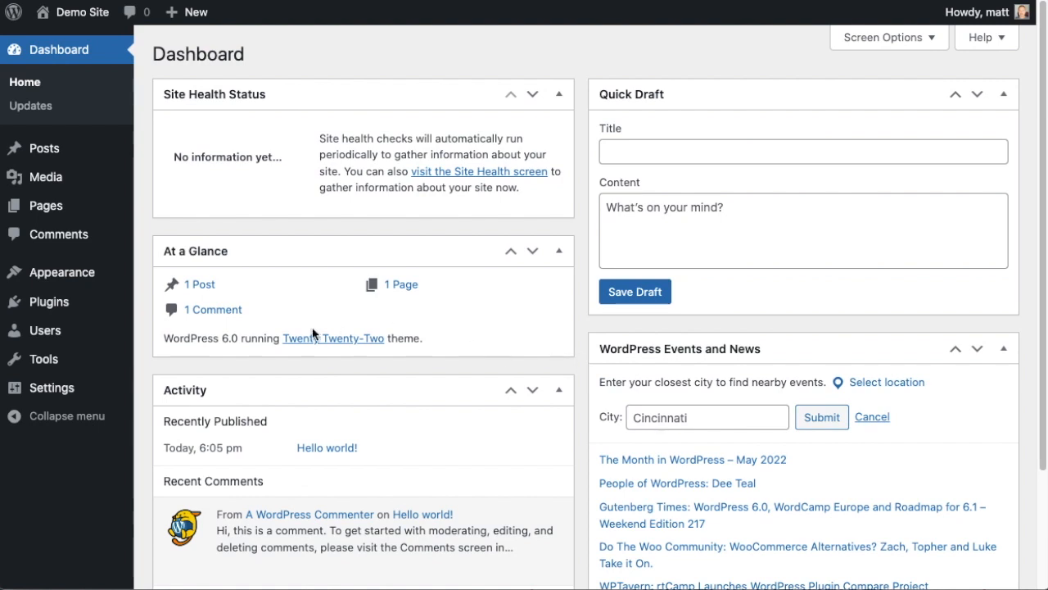
Open the empty installed plugins list and start adding a new plugin
left_click(49, 301)
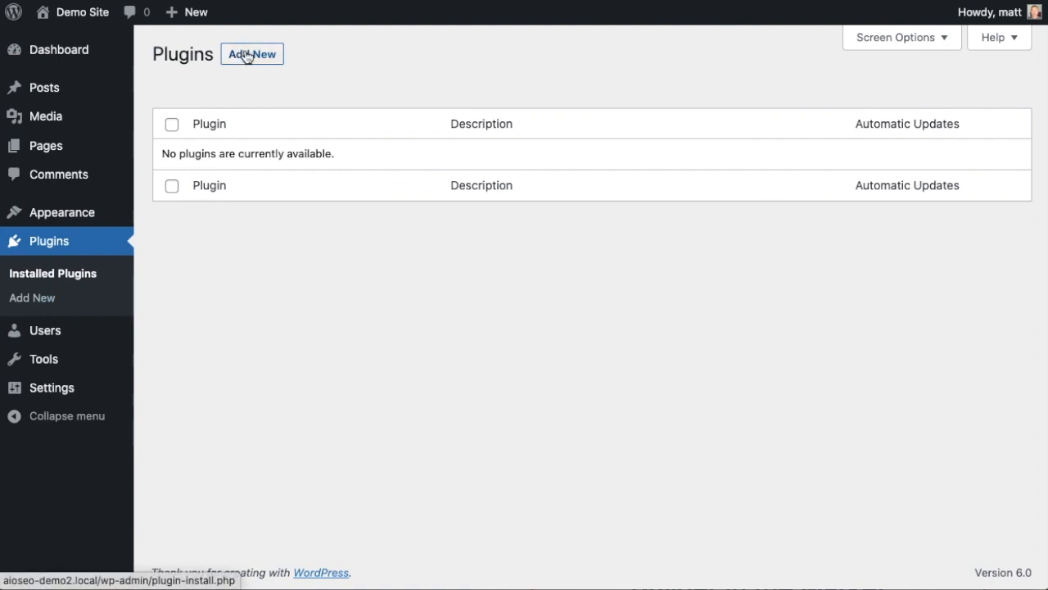
left_click(252, 53)
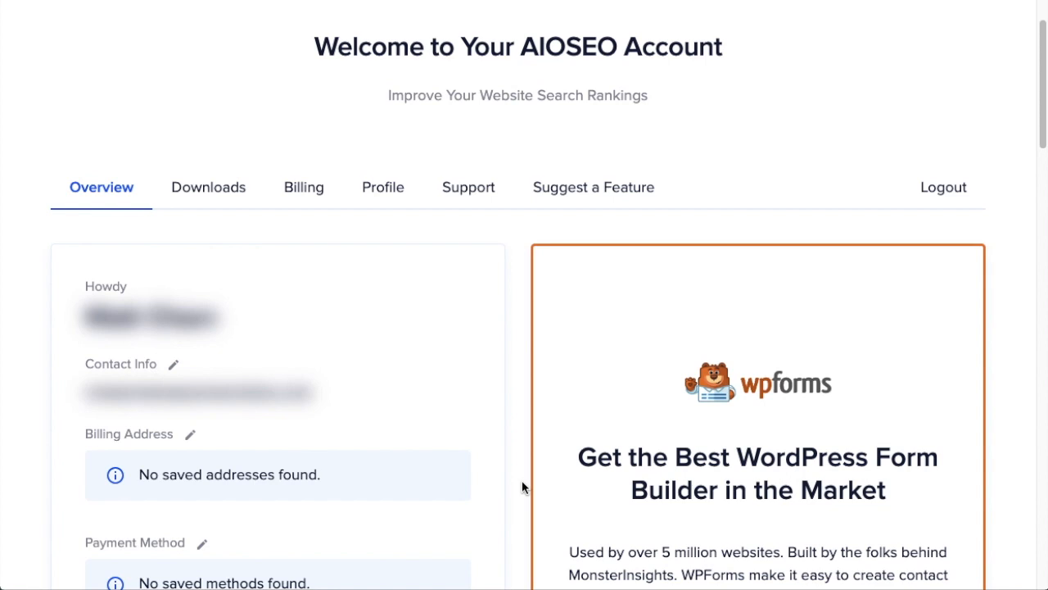
Go to the account's Downloads tab and download the AIOSEO Pro plugin package
left_click(208, 186)
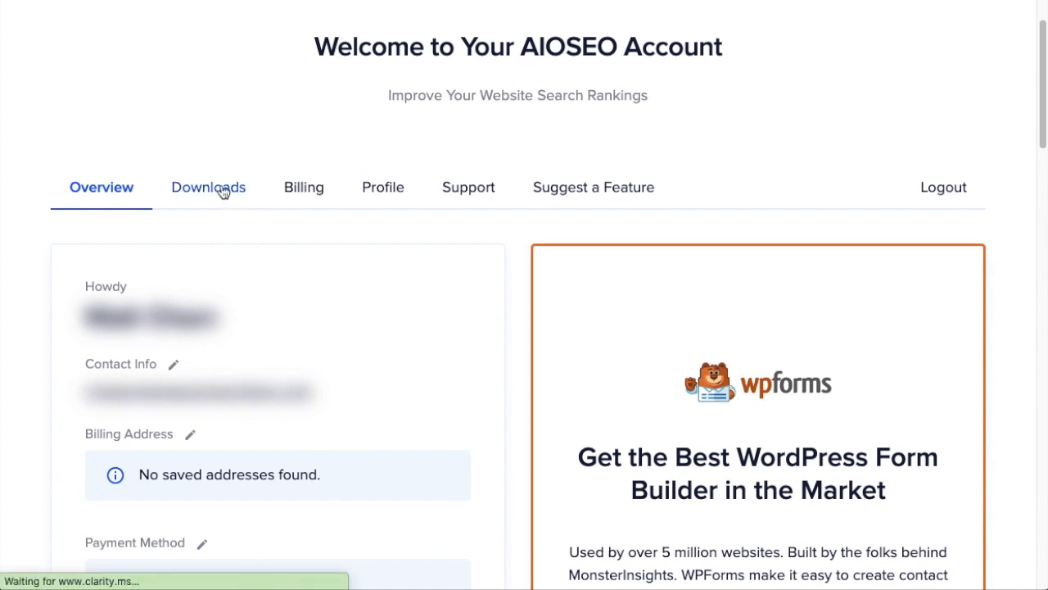
left_click(208, 187)
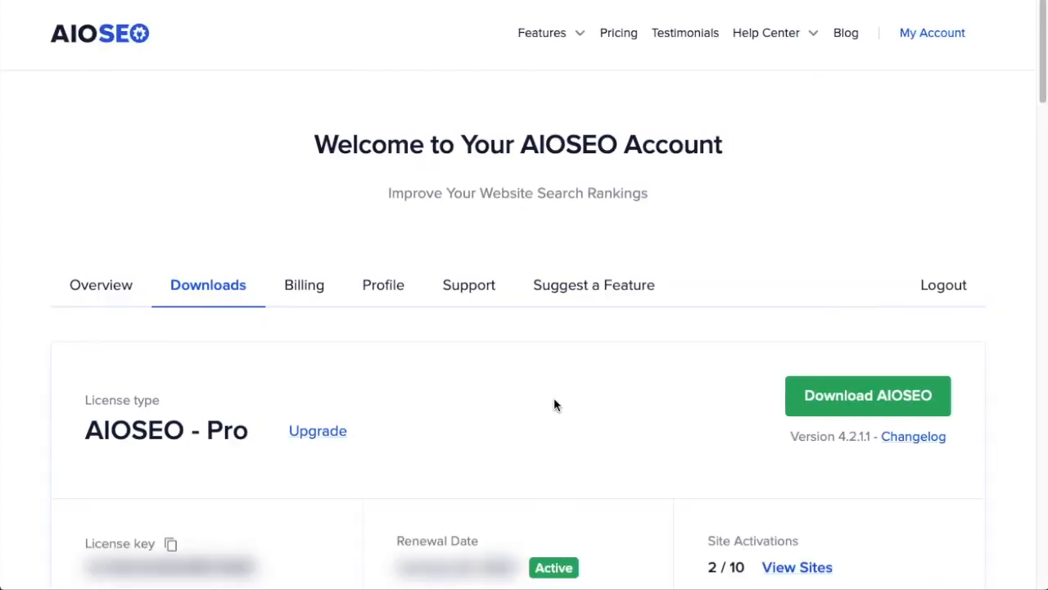
left_click(867, 395)
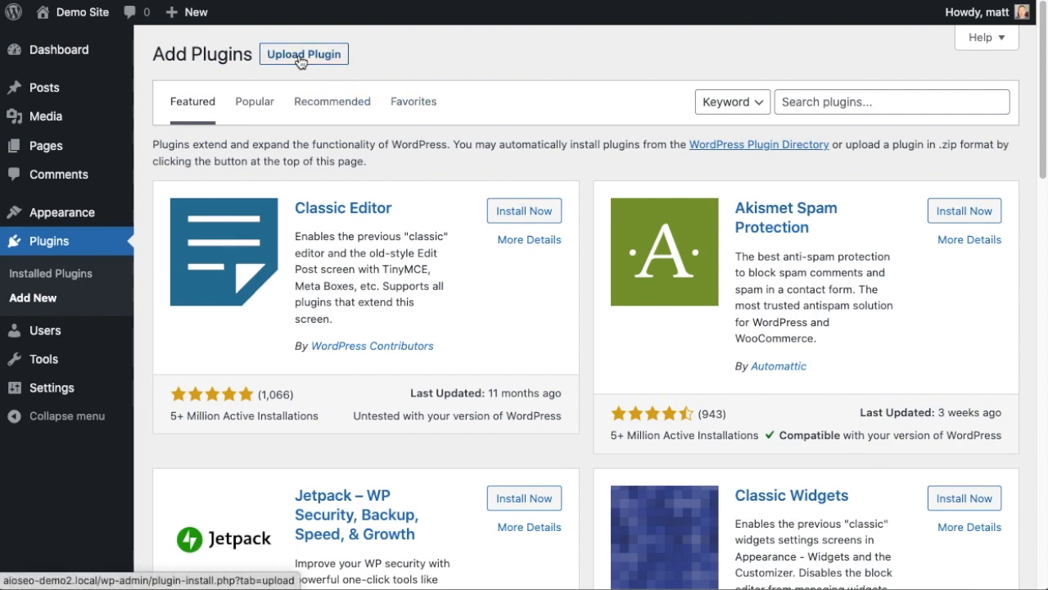
Upload aioseo-pro-v4.2.1.1.zip as a new plugin, install it, and activate AIOSEO Pro
left_click(303, 53)
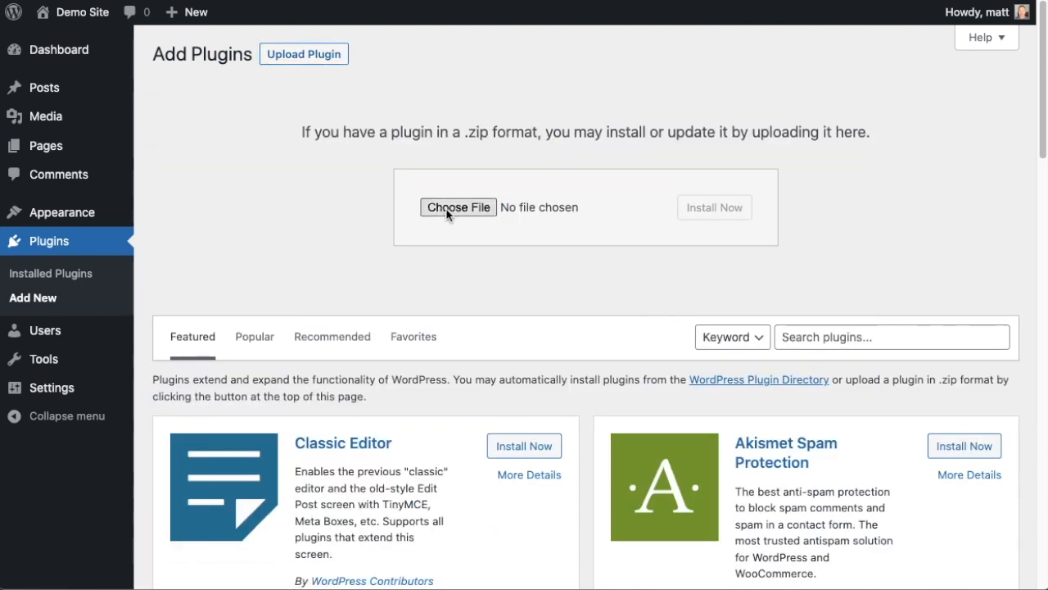
left_click(458, 207)
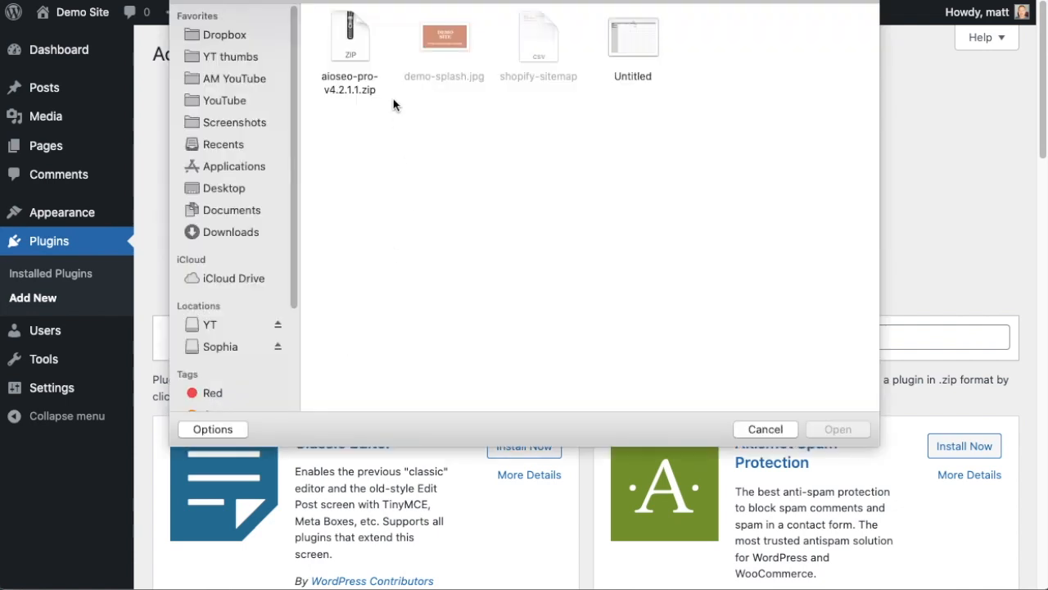
left_click(765, 429)
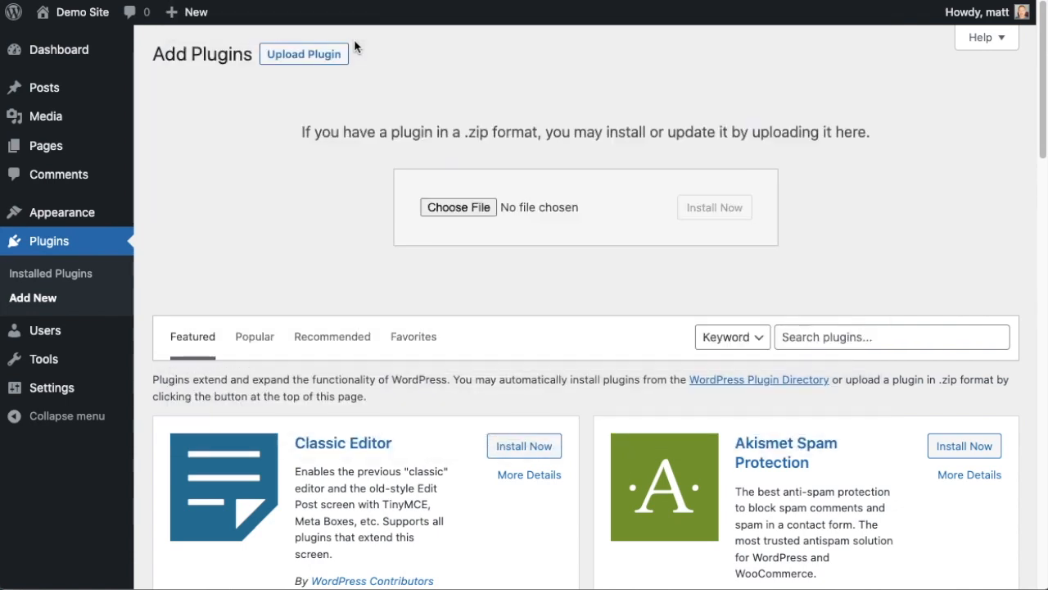
left_click(458, 206)
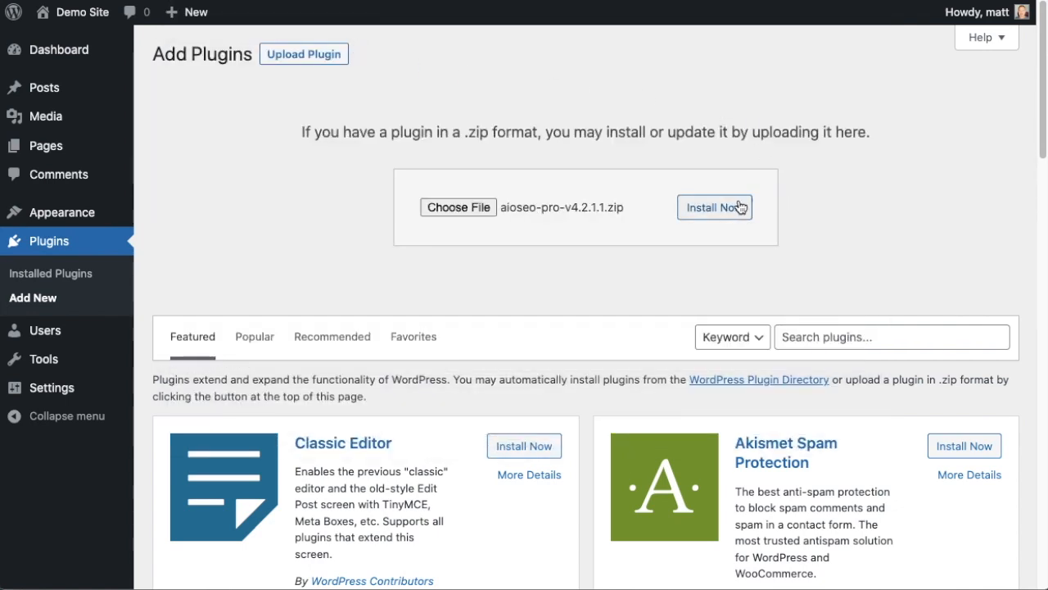
left_click(714, 207)
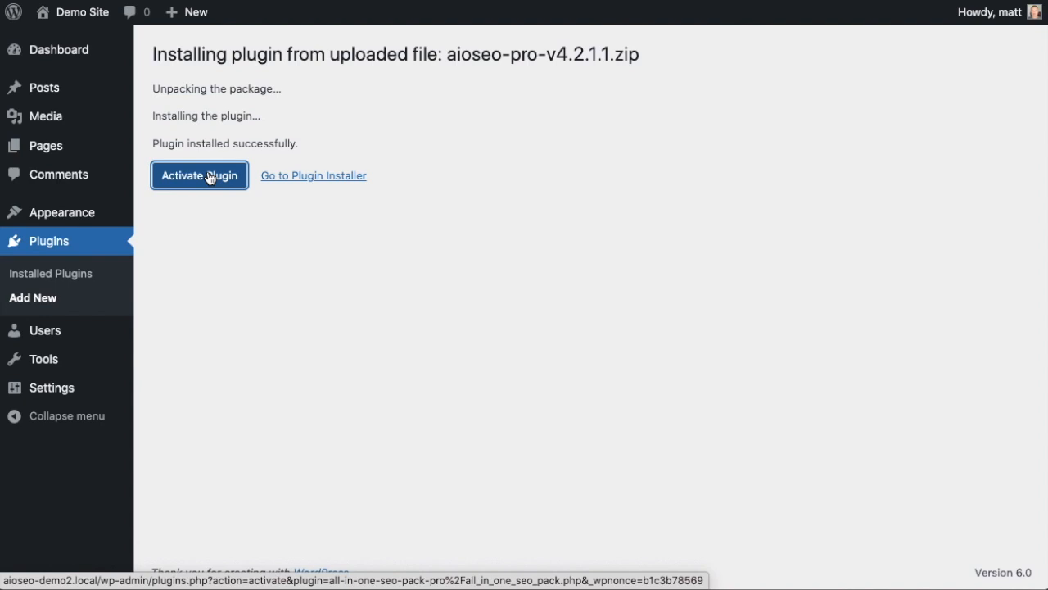
left_click(199, 175)
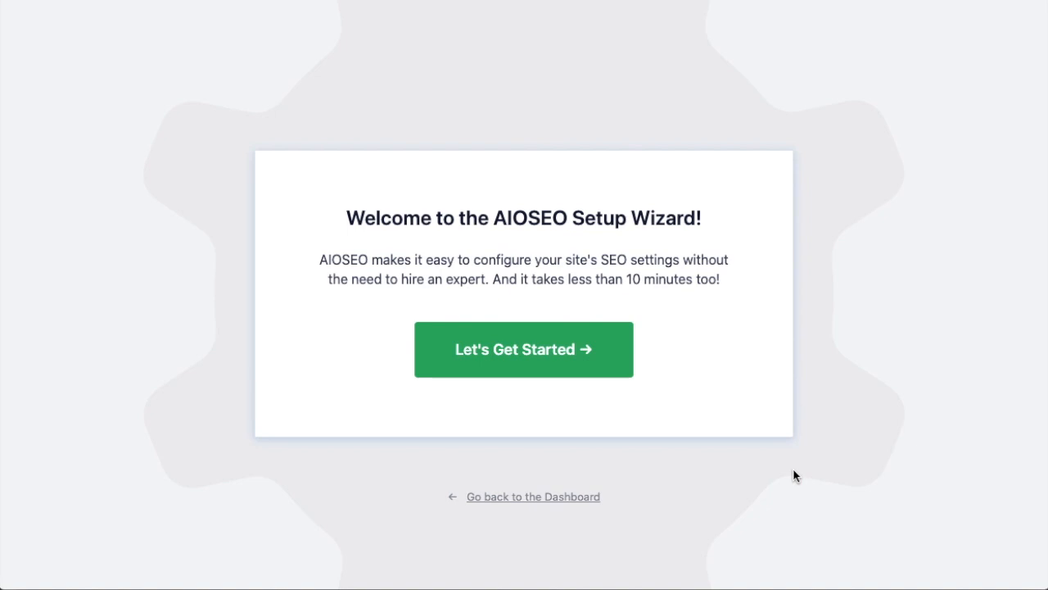
mouse_move(671, 253)
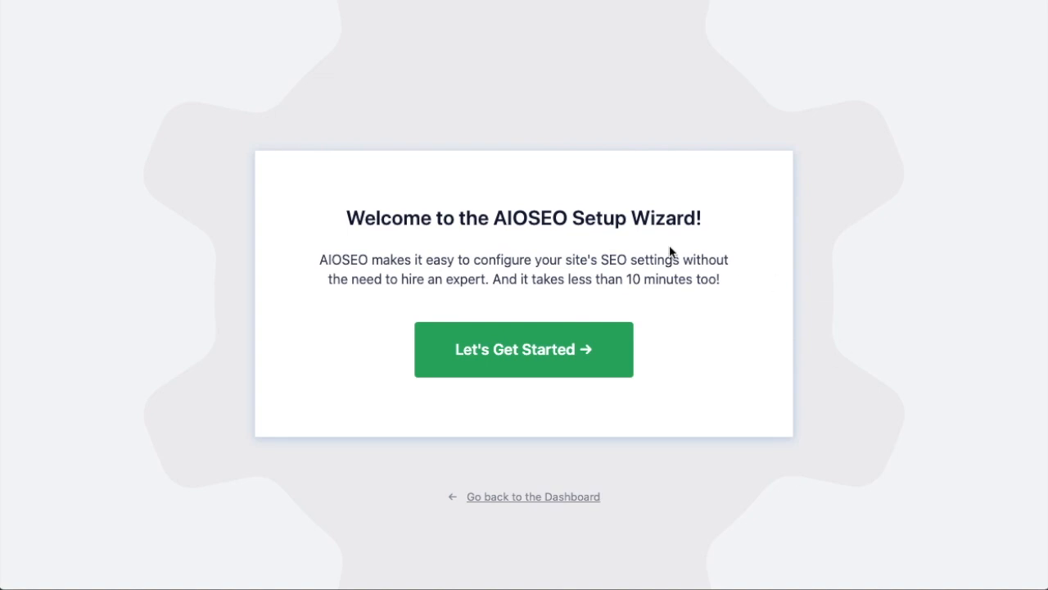
mouse_move(610, 253)
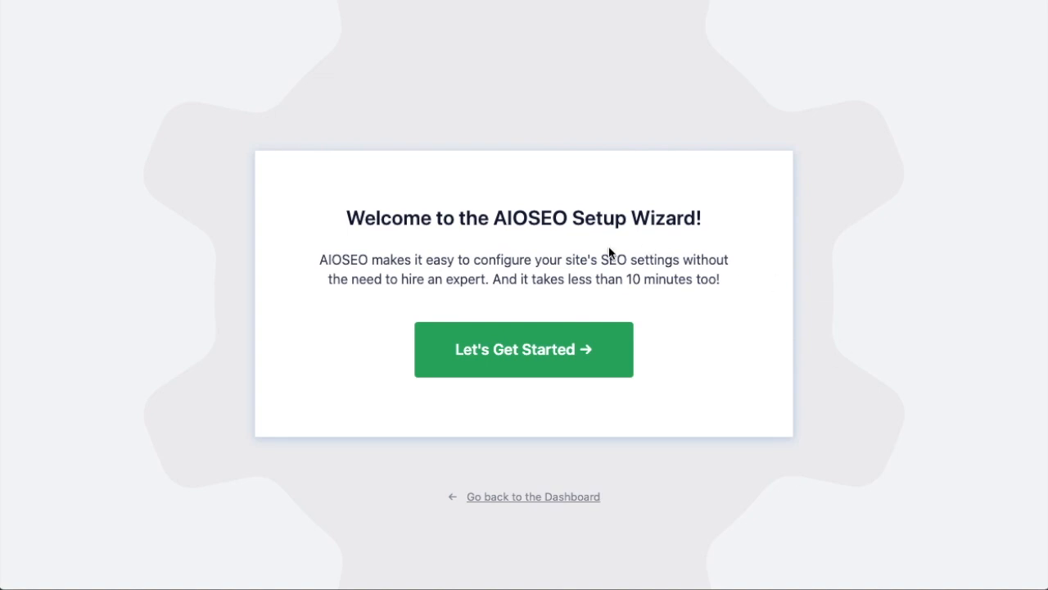
mouse_move(524, 496)
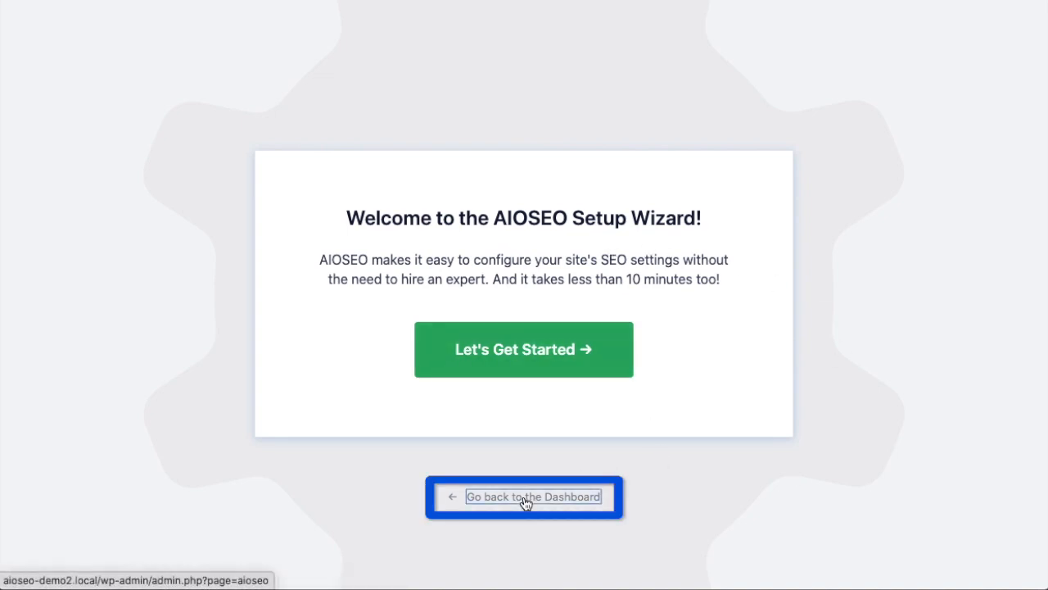
Skip the setup wizard, open AIOSEO General Settings and scroll down the page
left_click(524, 496)
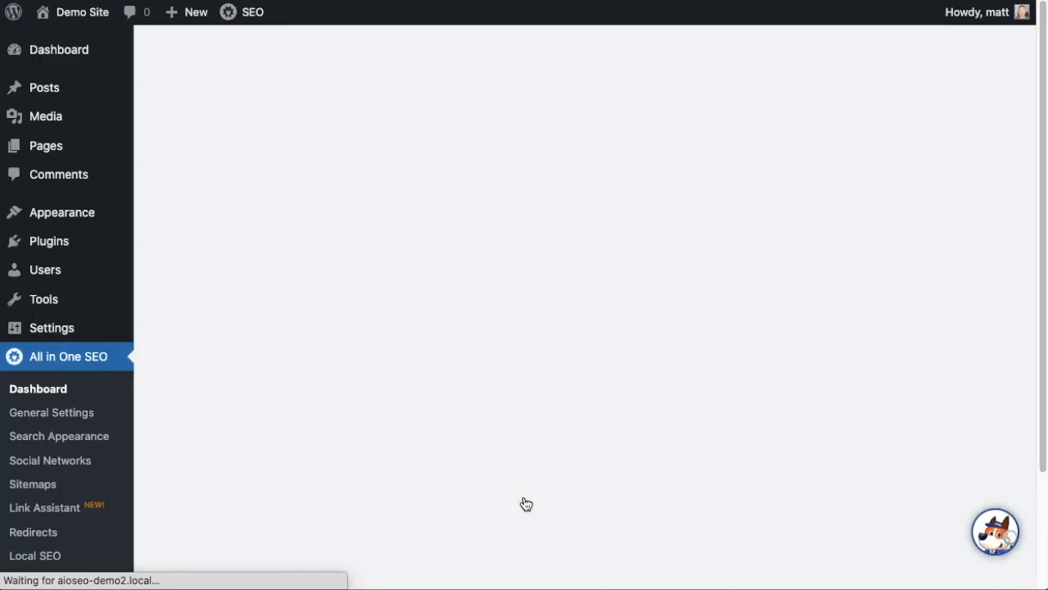
left_click(50, 412)
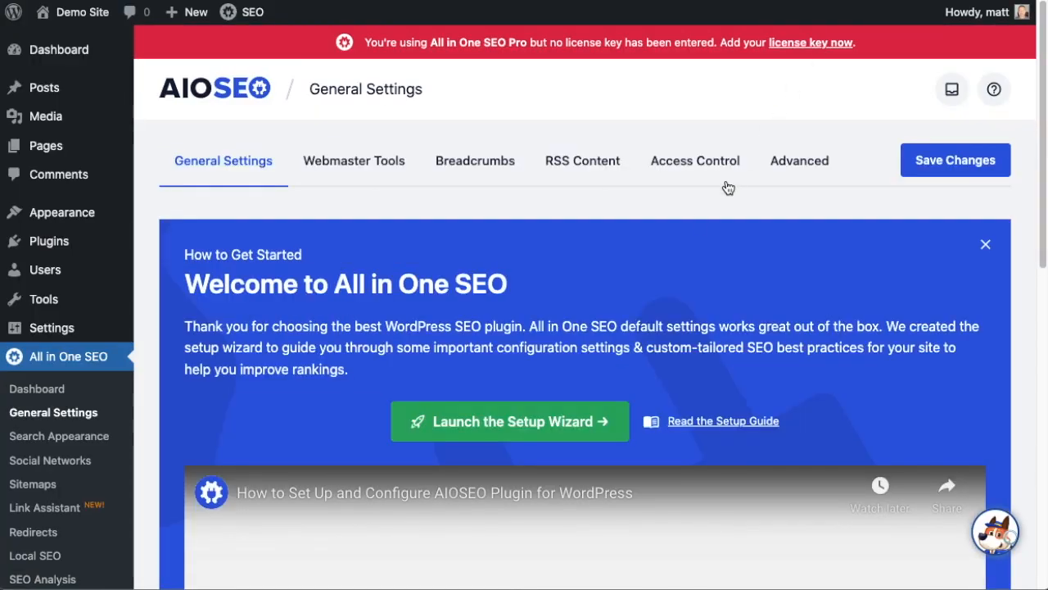
scroll("down", 3)
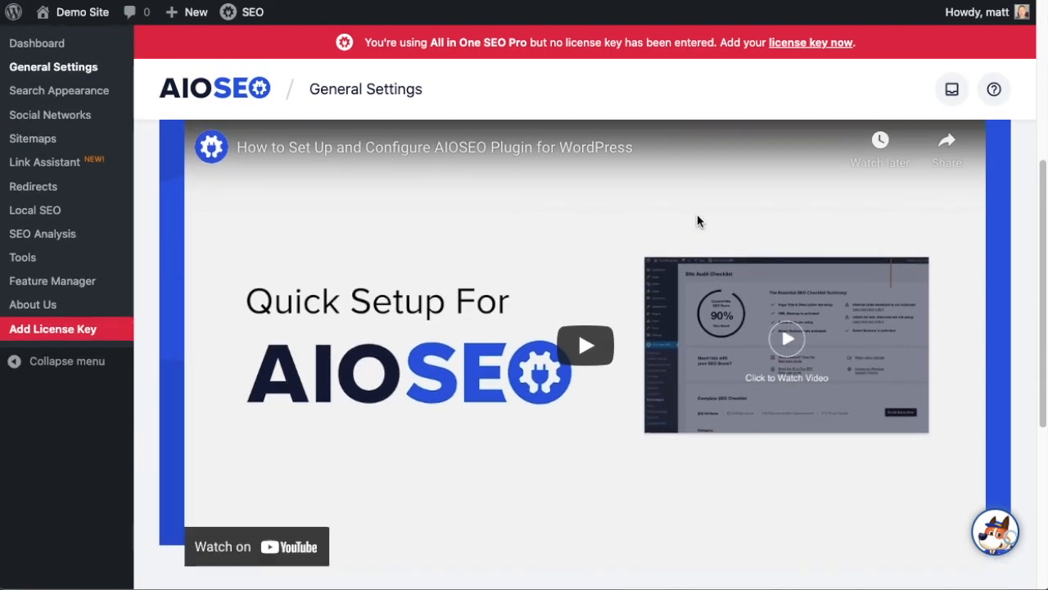
scroll("down", 3)
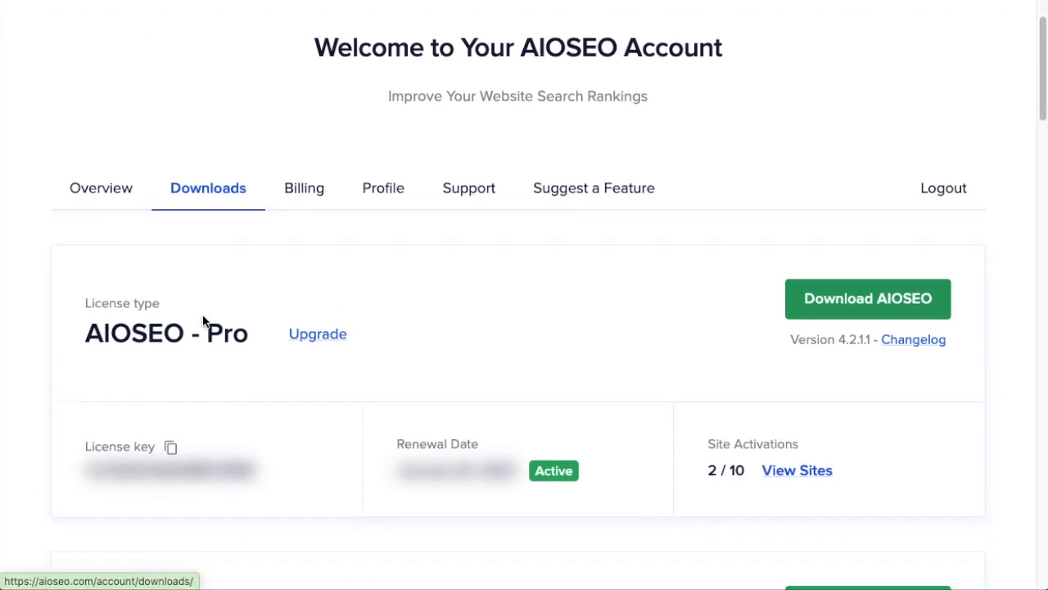
Copy the AIOSEO Pro license key from the account's Downloads tab
left_click(171, 445)
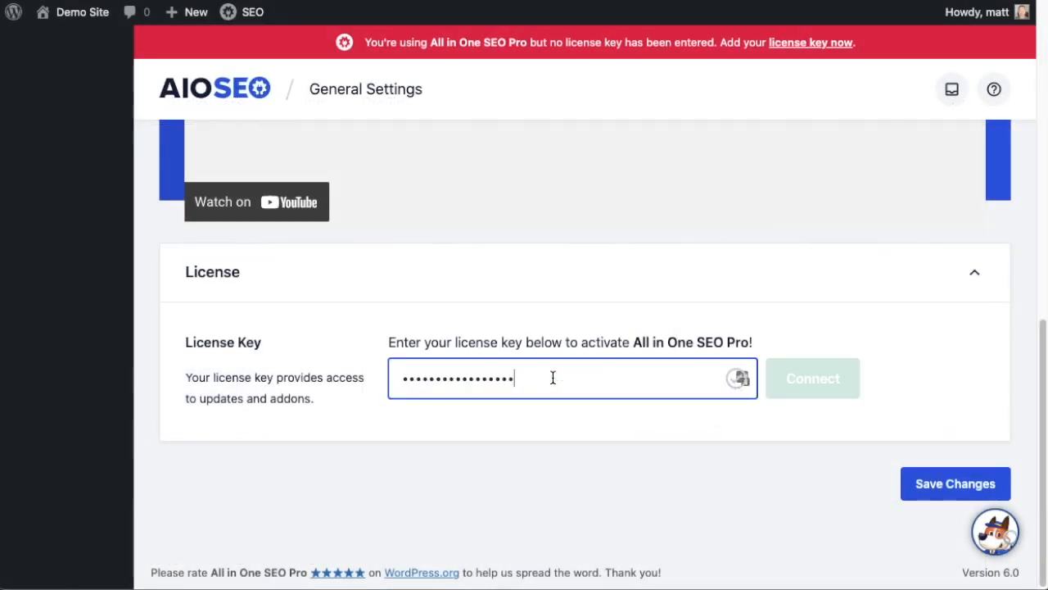
Connect the pasted license key so the AIOSEO Pro license becomes active
left_click(813, 377)
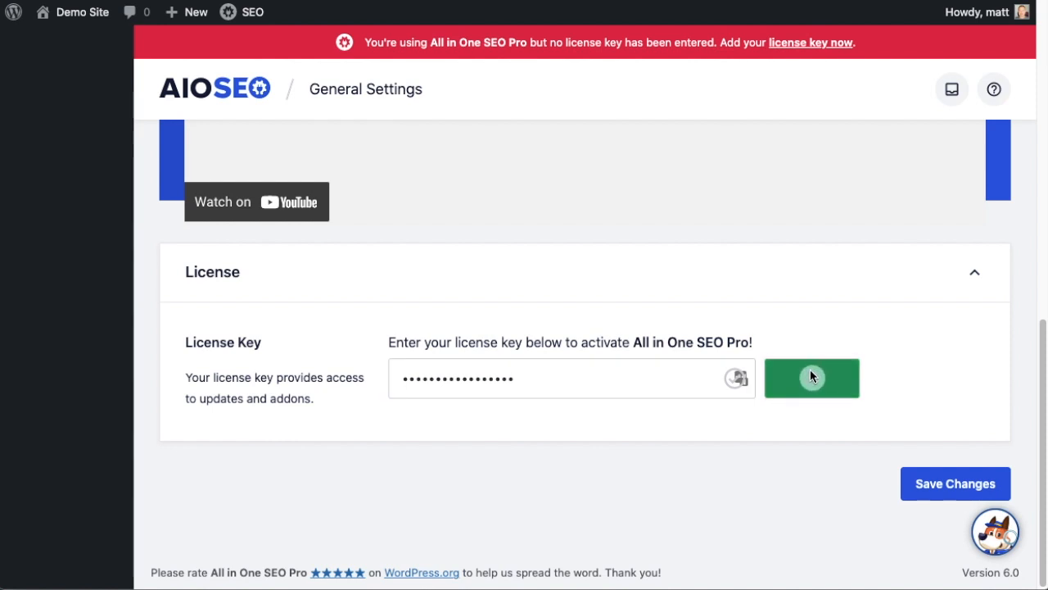
mouse_move(1008, 358)
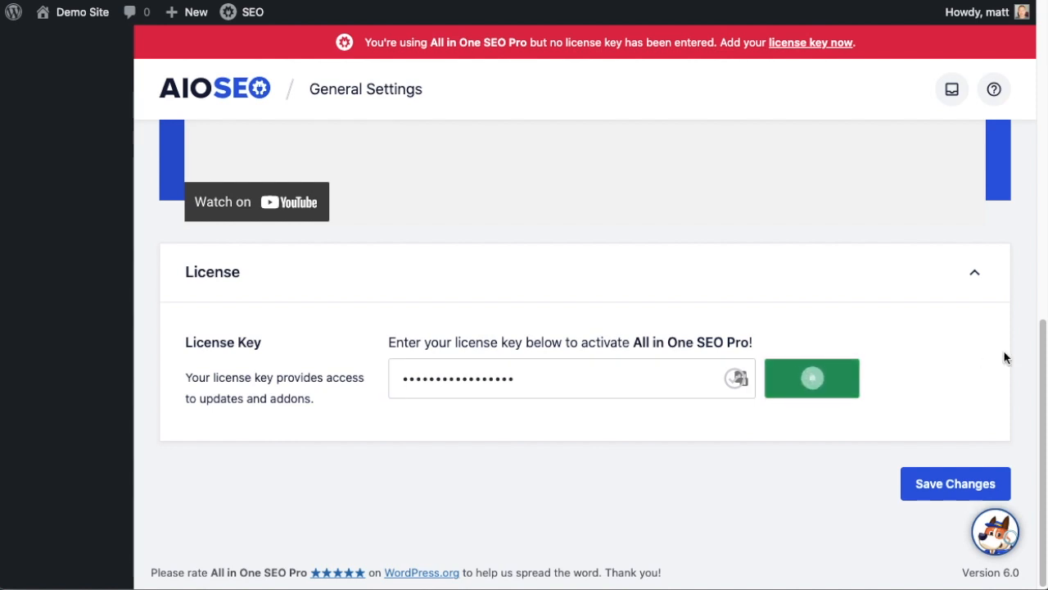
left_click(811, 377)
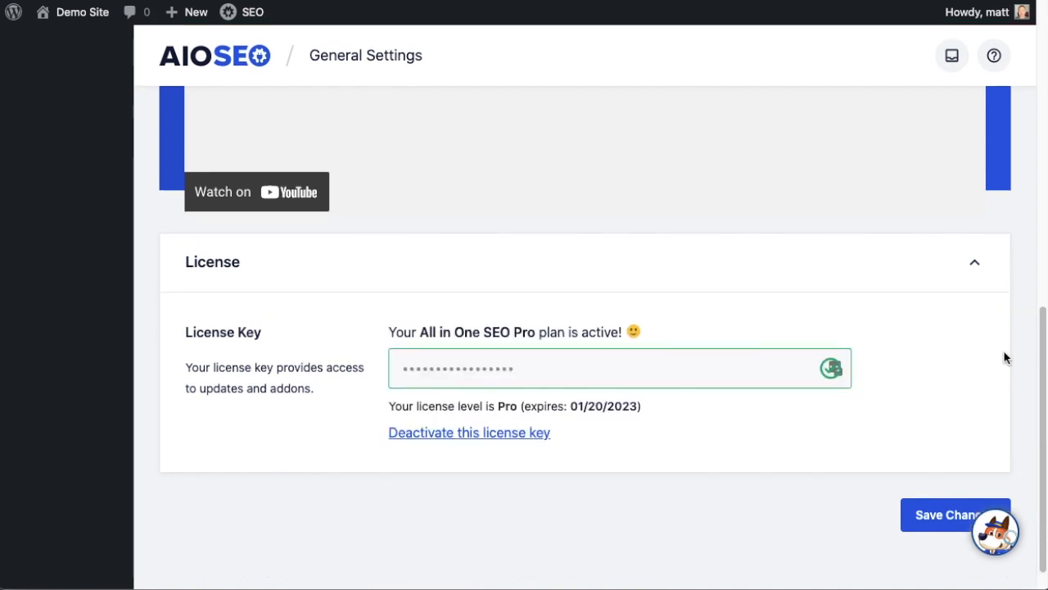
mouse_move(940, 528)
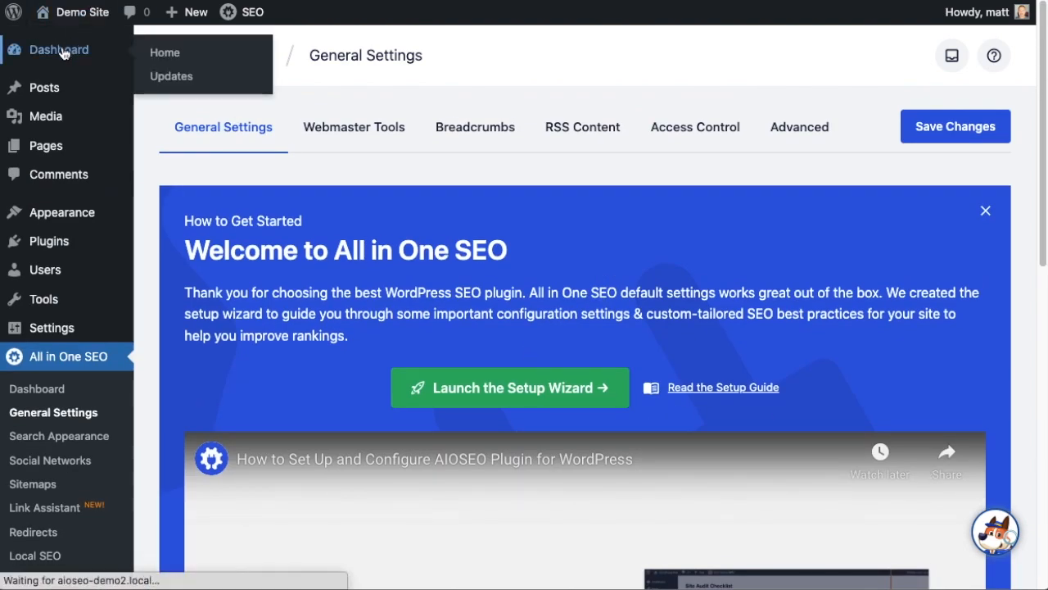
left_click(58, 50)
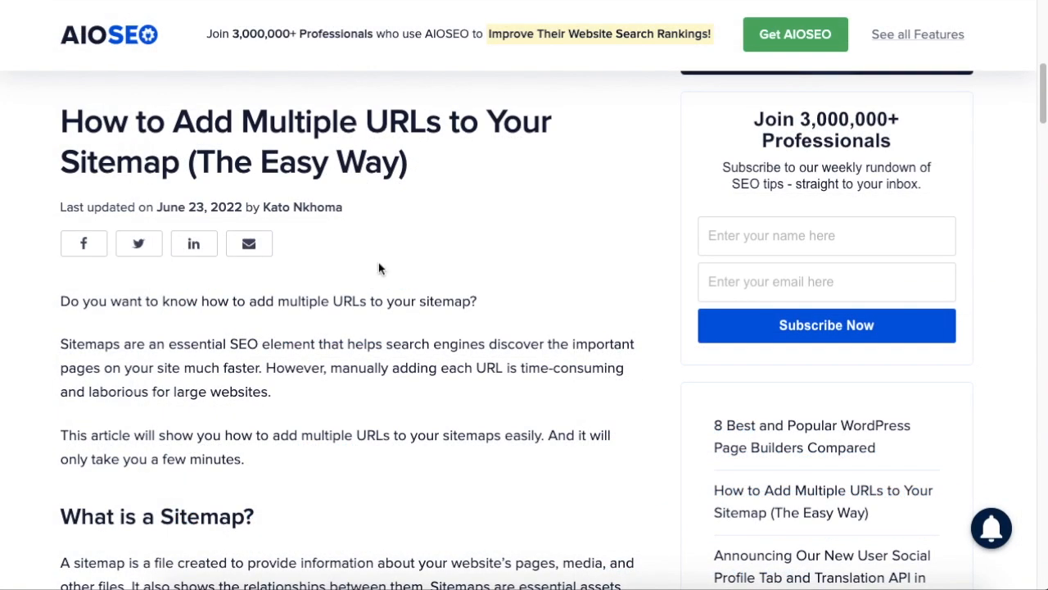
Scroll through the introduction of 'How to Add Multiple URLs to Your Sitemap (The Easy Way)'
scroll("down", 3)
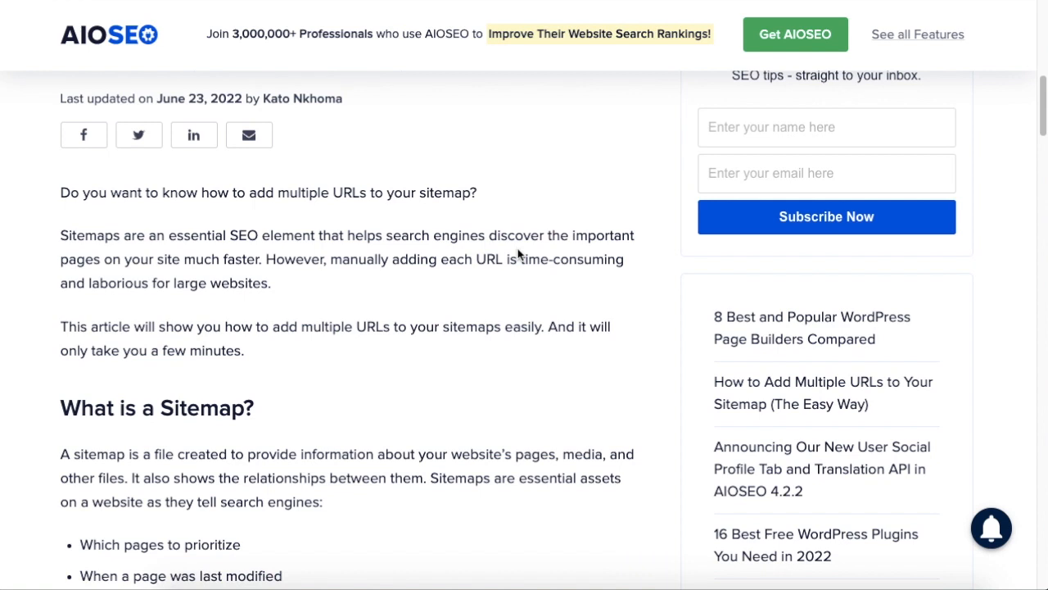
scroll("down", 3)
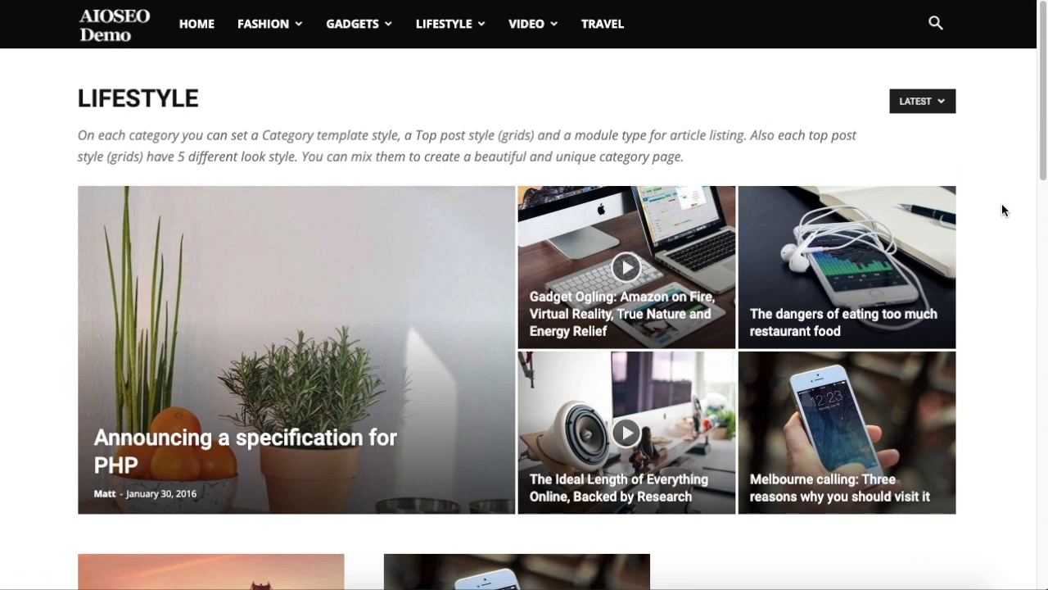
mouse_move(222, 161)
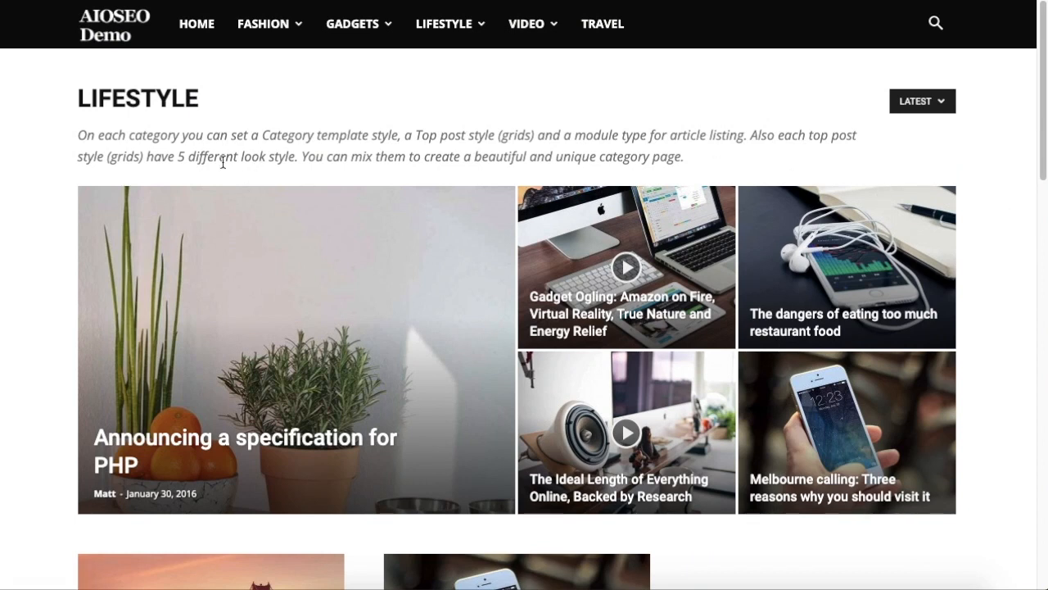
mouse_move(105, 36)
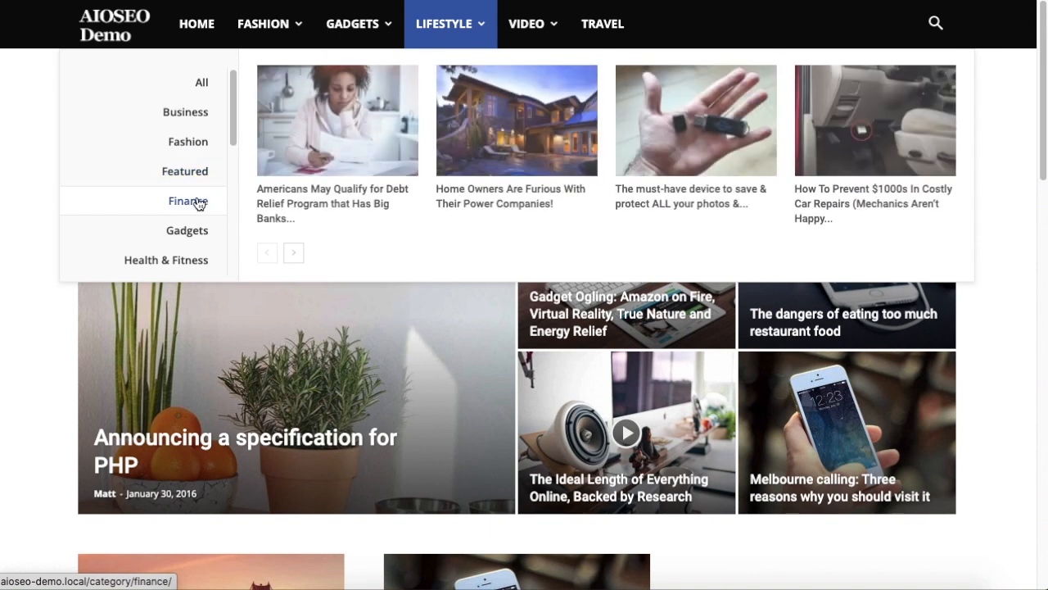
Open the demo site's Finance category and its 'Americans May Qualify for Debt Relief Program' post
left_click(188, 201)
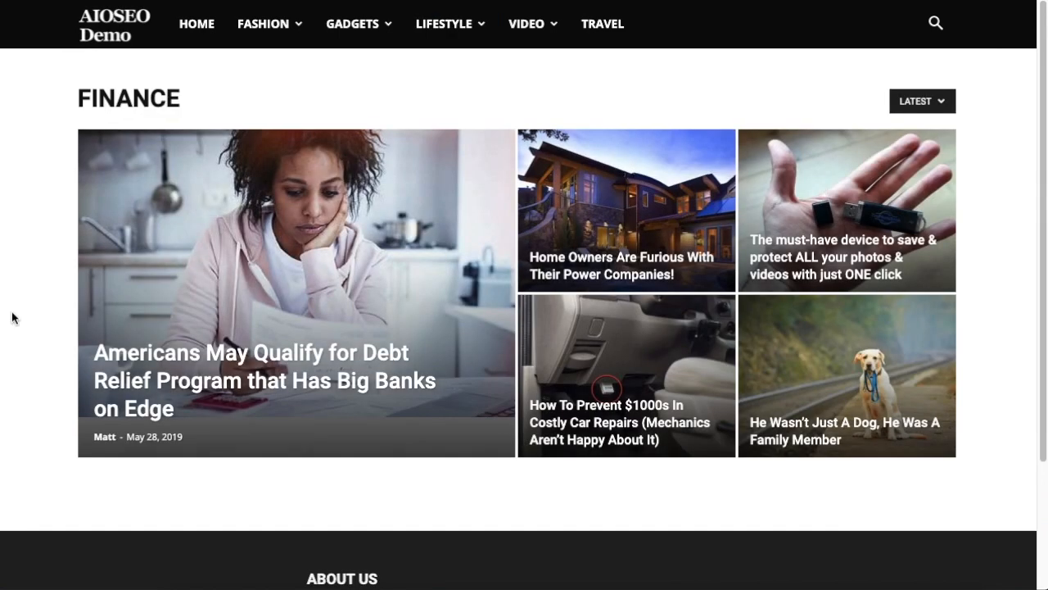
mouse_move(286, 270)
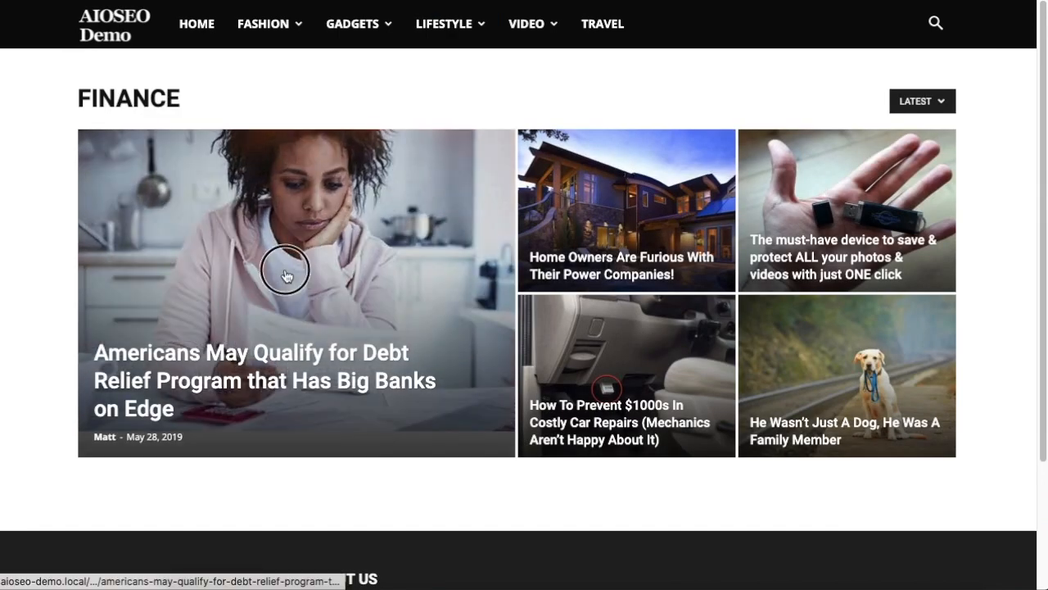
left_click(287, 271)
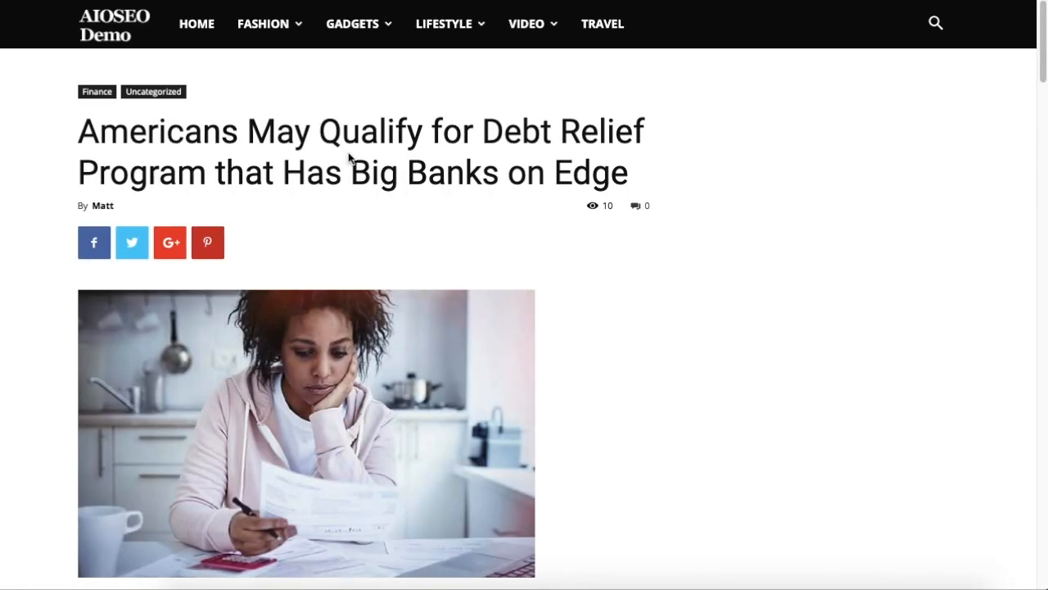
mouse_move(610, 294)
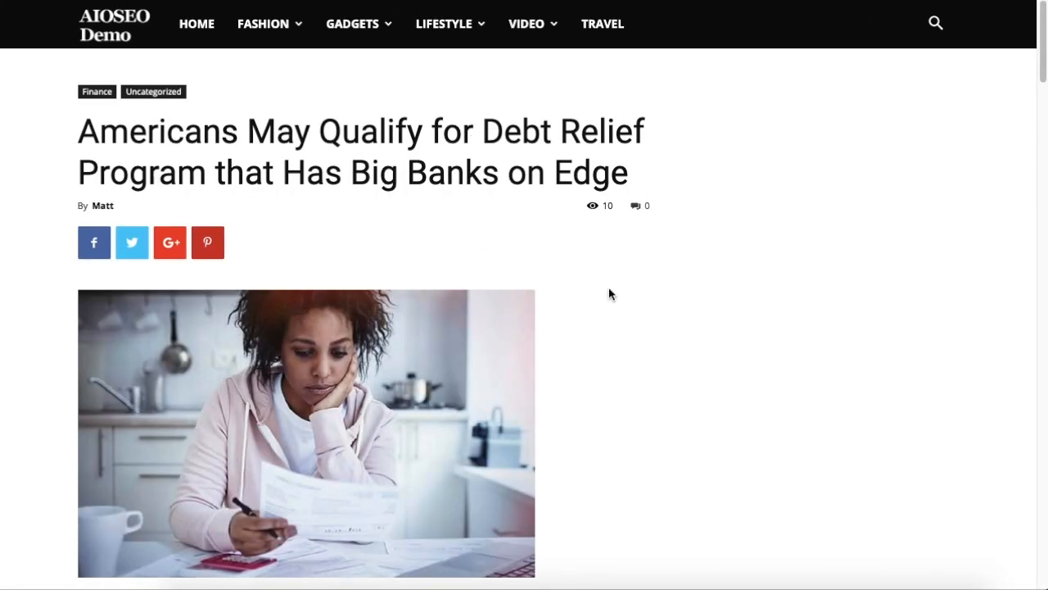
mouse_move(602, 23)
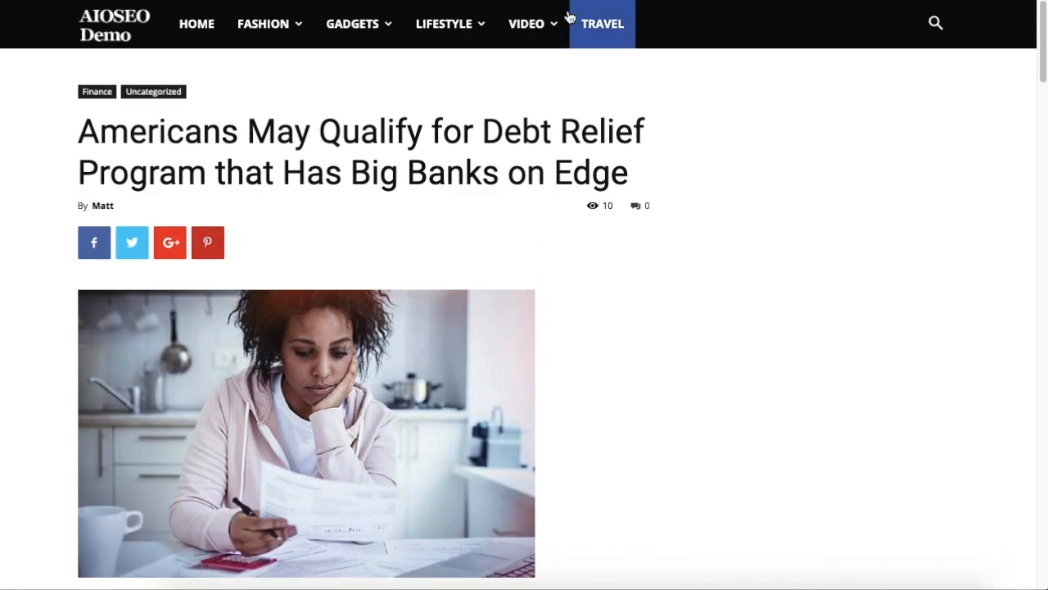
mouse_move(635, 359)
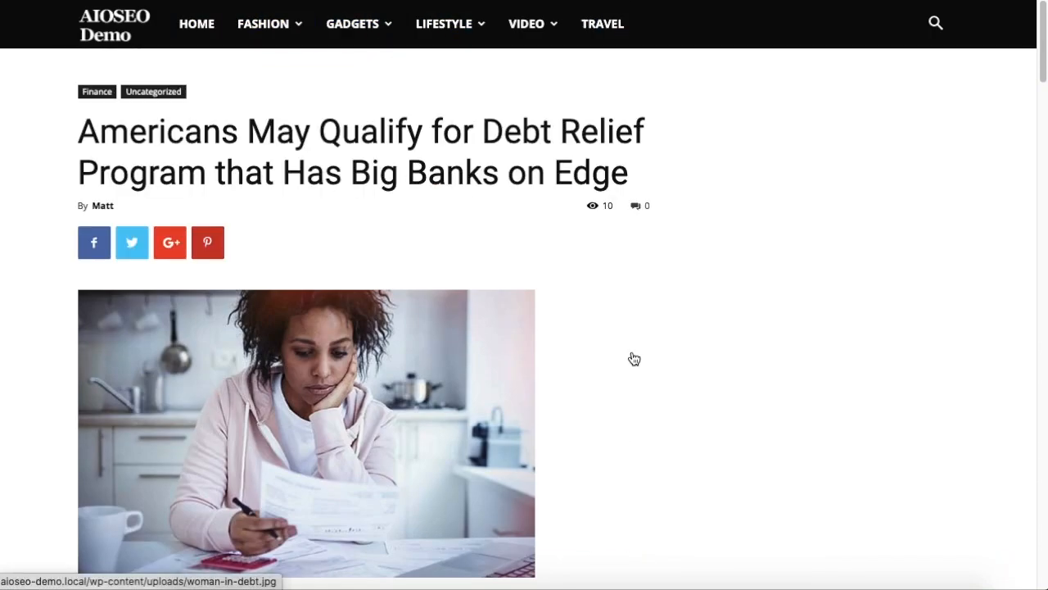
mouse_move(675, 344)
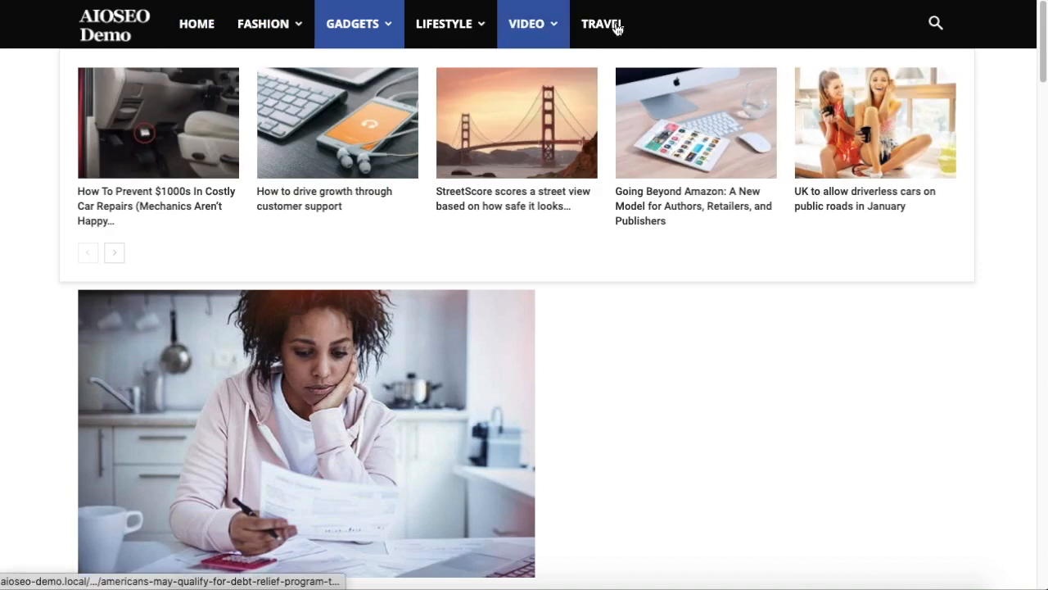
left_click(306, 433)
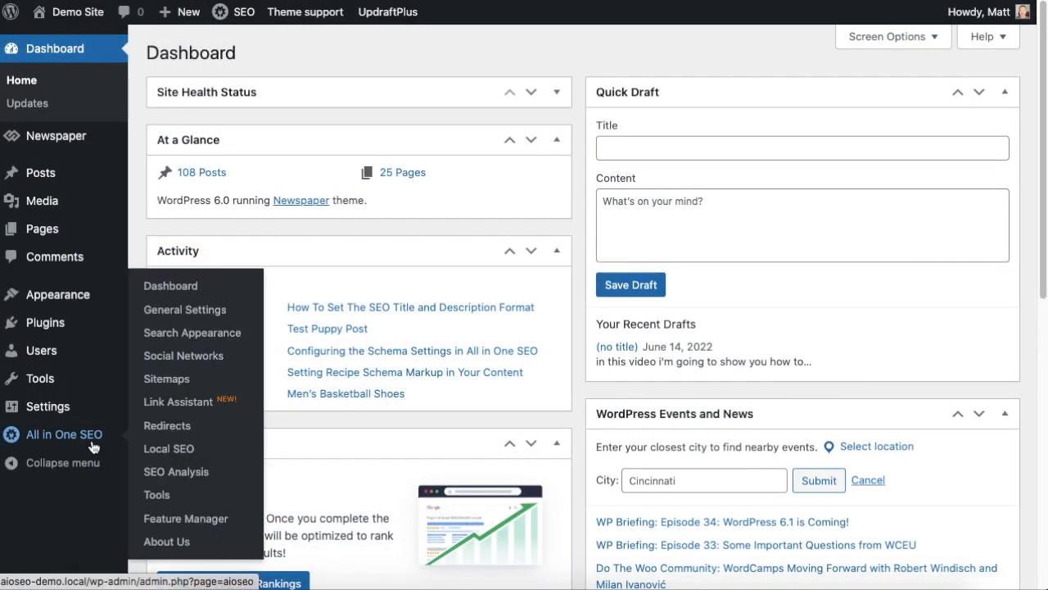
Open the AIOSEO General Sitemap tab, enable Additional Pages, and launch Import from CSV
left_click(166, 378)
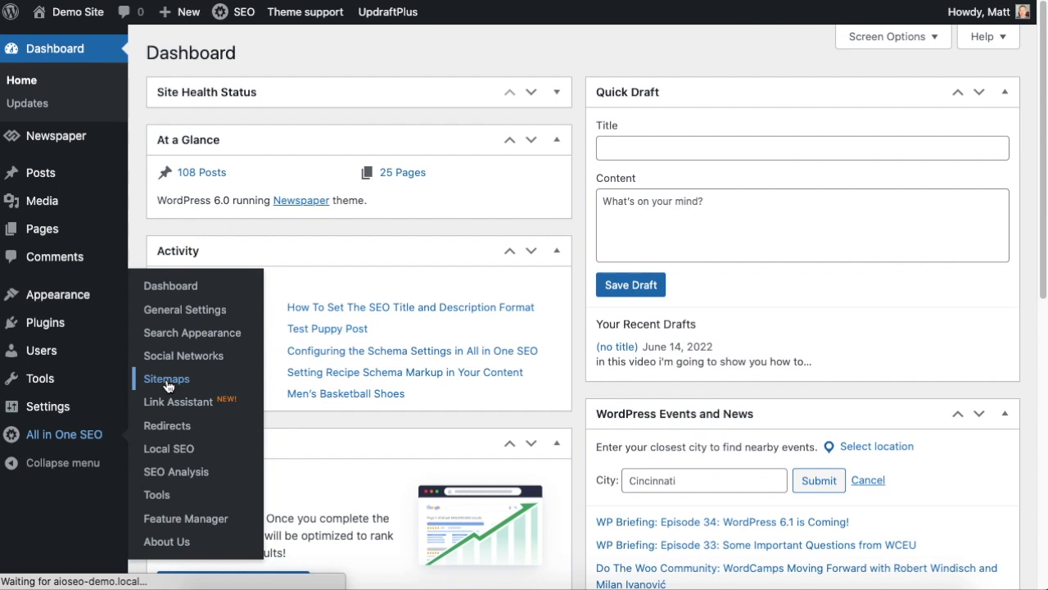
left_click(165, 378)
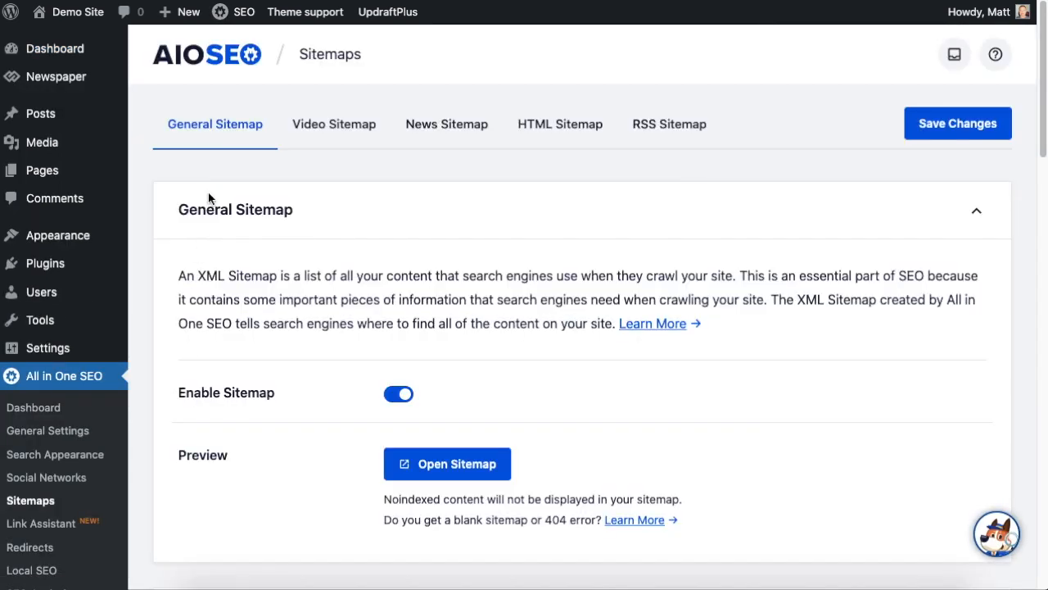
left_click(214, 123)
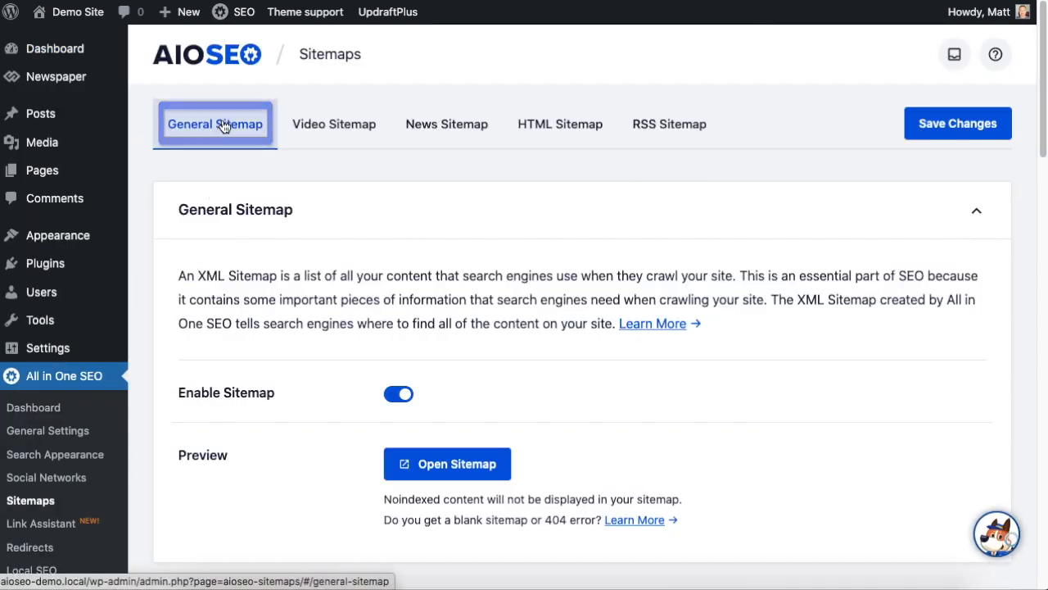
scroll("down", 3)
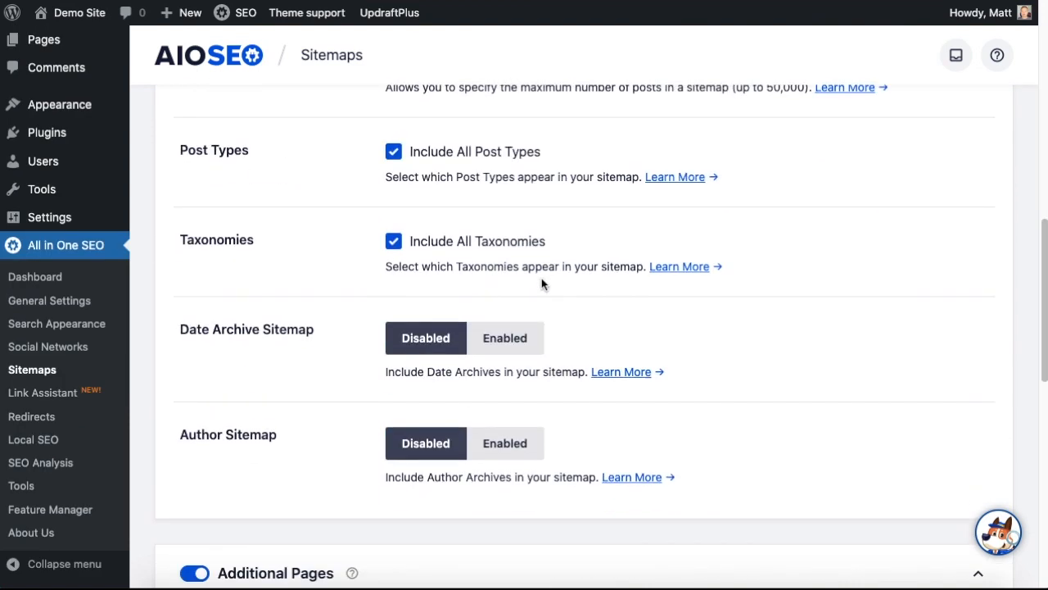
scroll("down", 3)
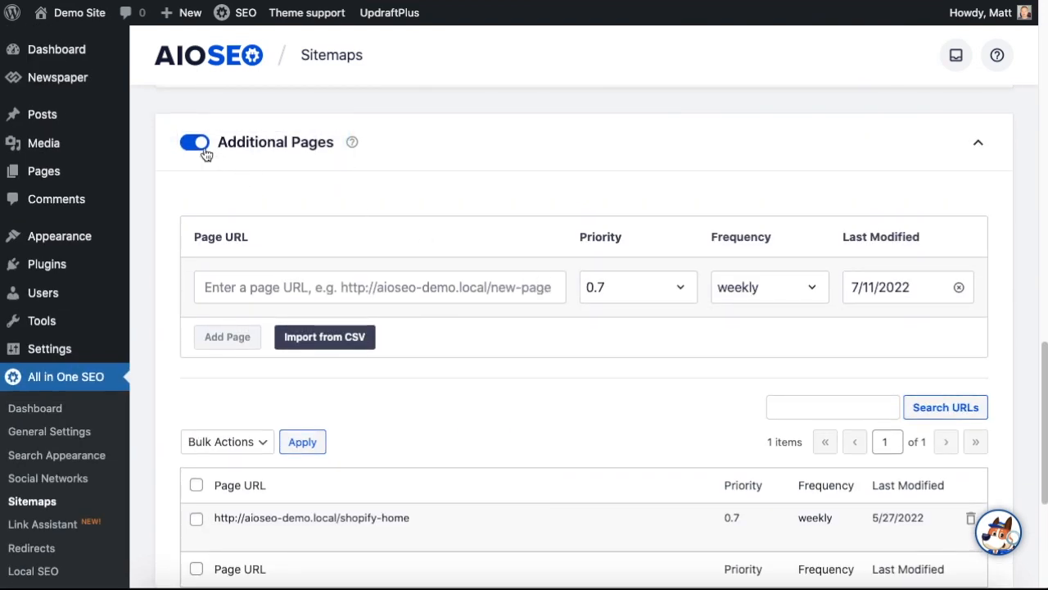
mouse_move(455, 268)
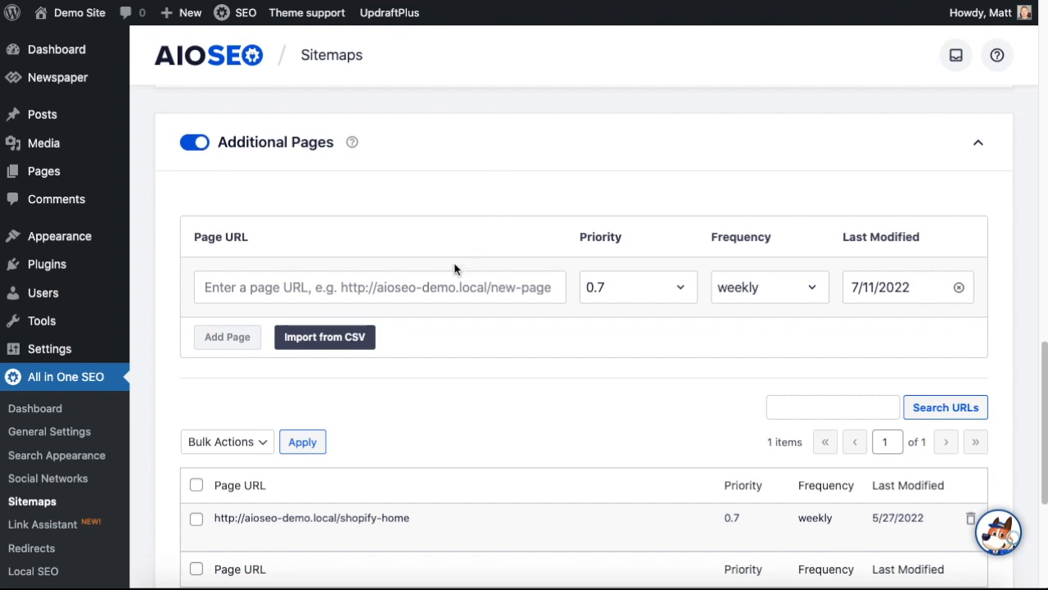
left_click(379, 287)
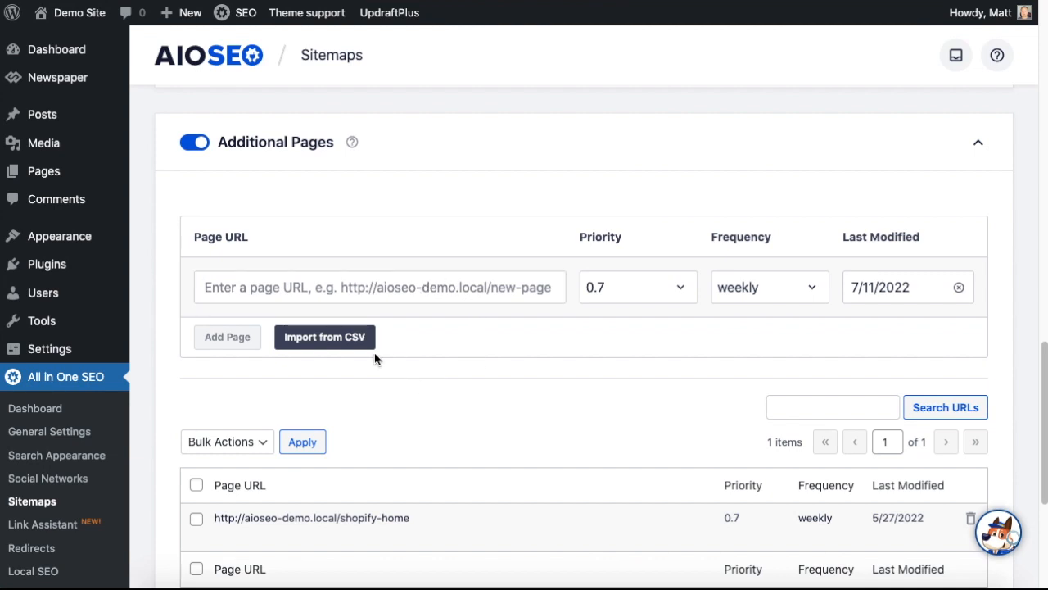
mouse_move(325, 337)
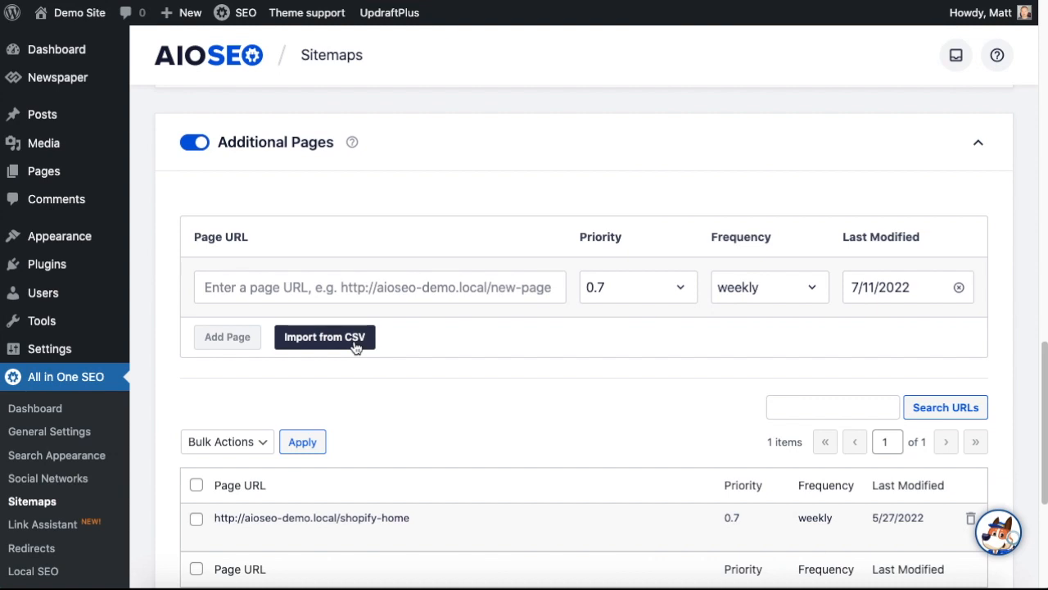
left_click(325, 337)
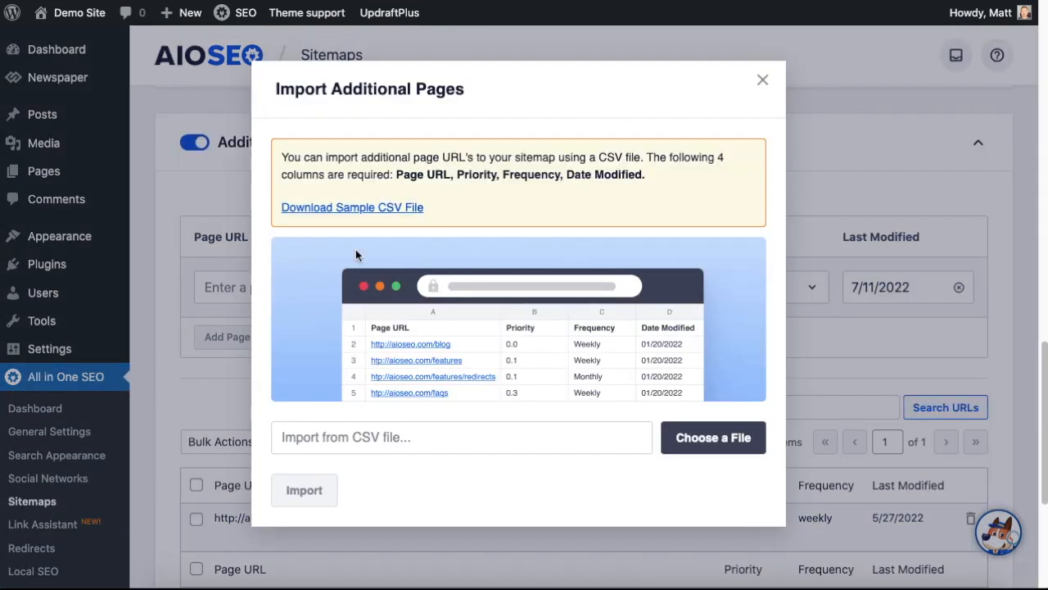
mouse_move(370, 232)
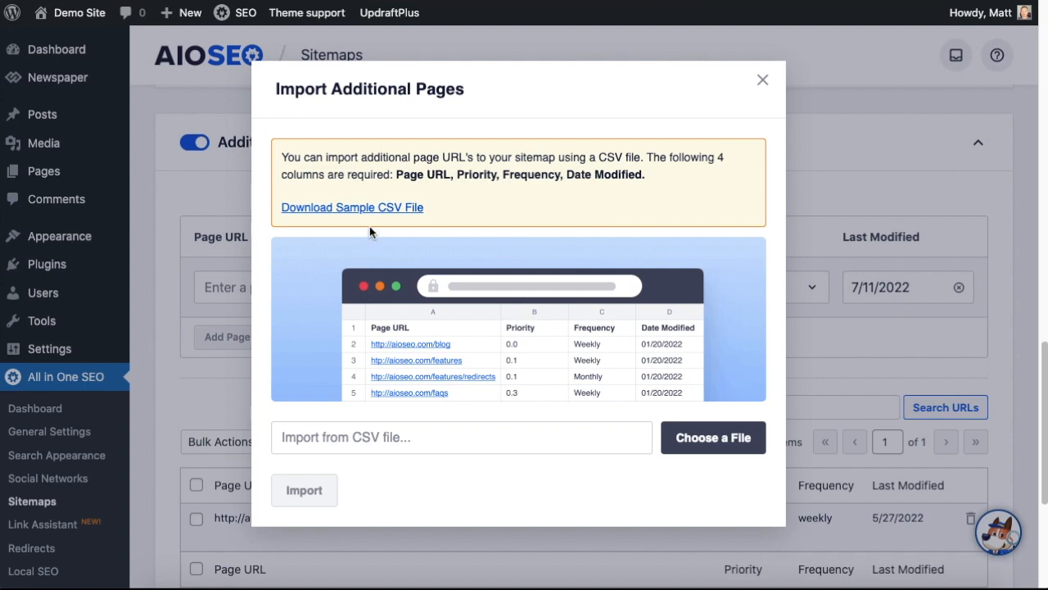
Choose landing page urls2.csv and import its 7 URLs into Additional Pages
left_click(352, 206)
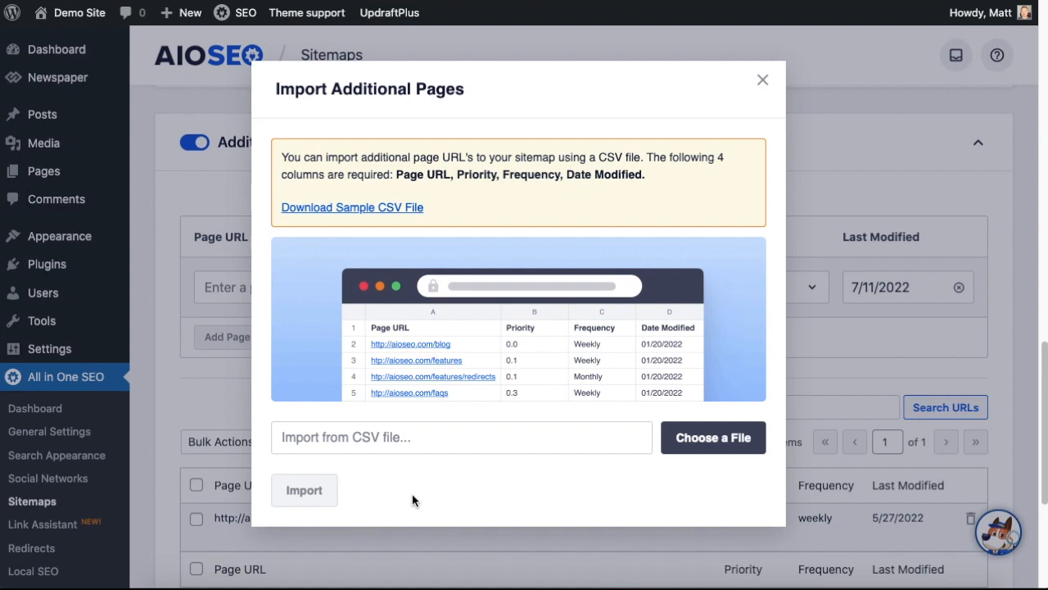
mouse_move(653, 537)
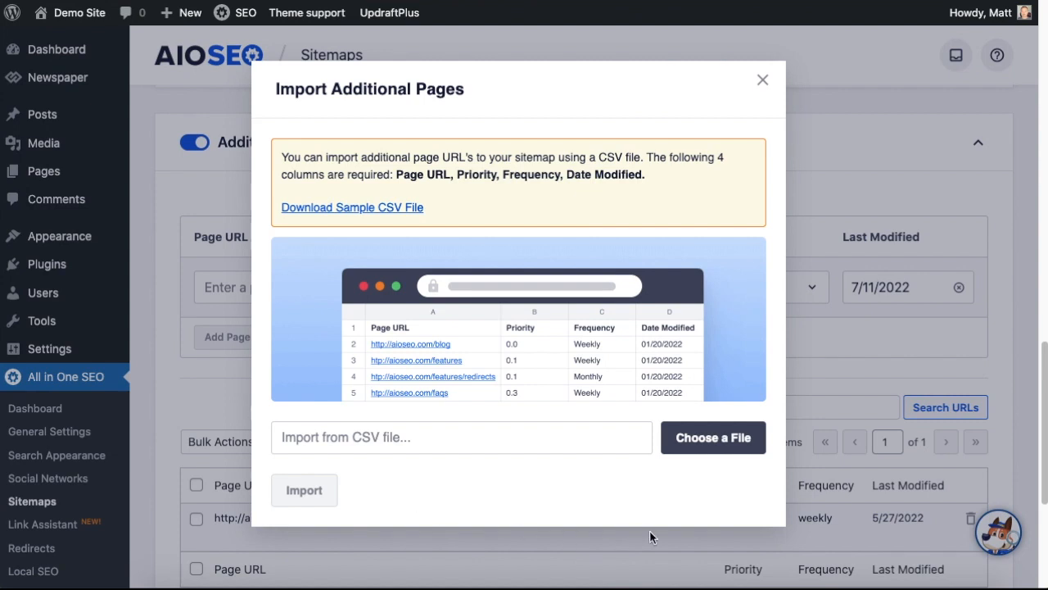
mouse_move(724, 442)
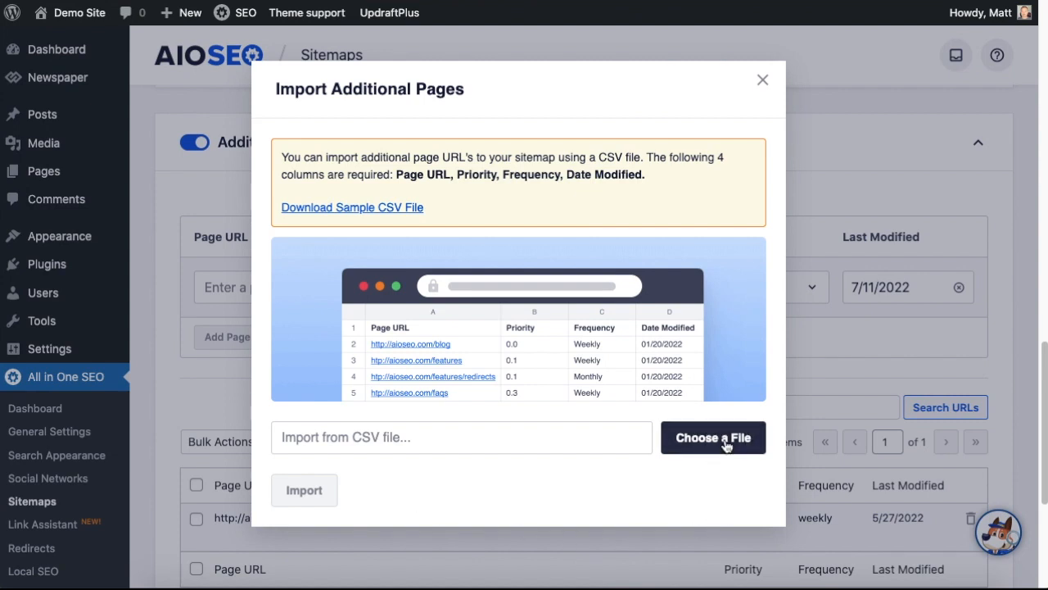
left_click(712, 438)
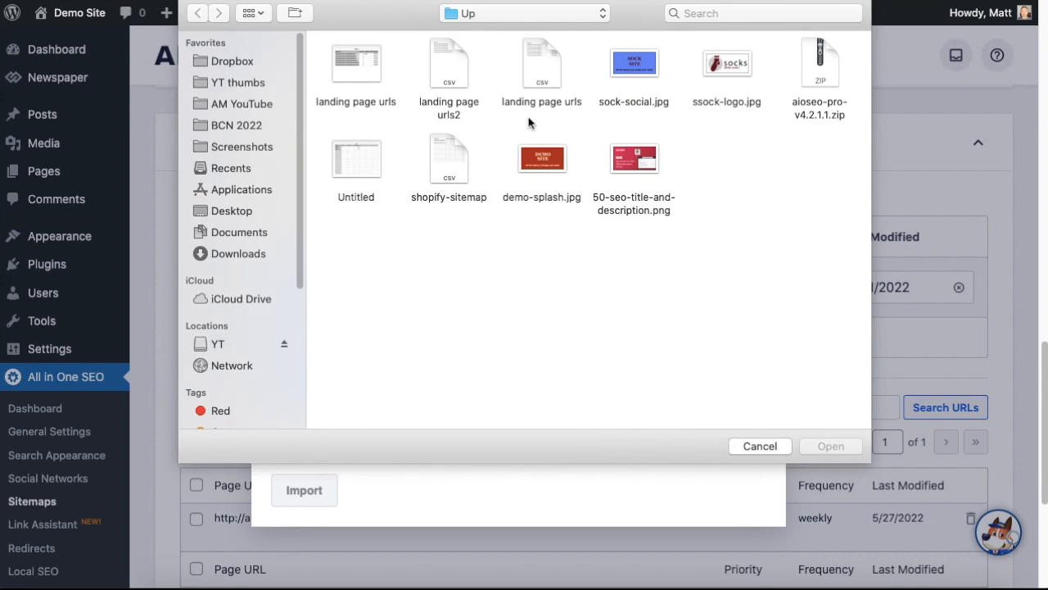
left_click(830, 445)
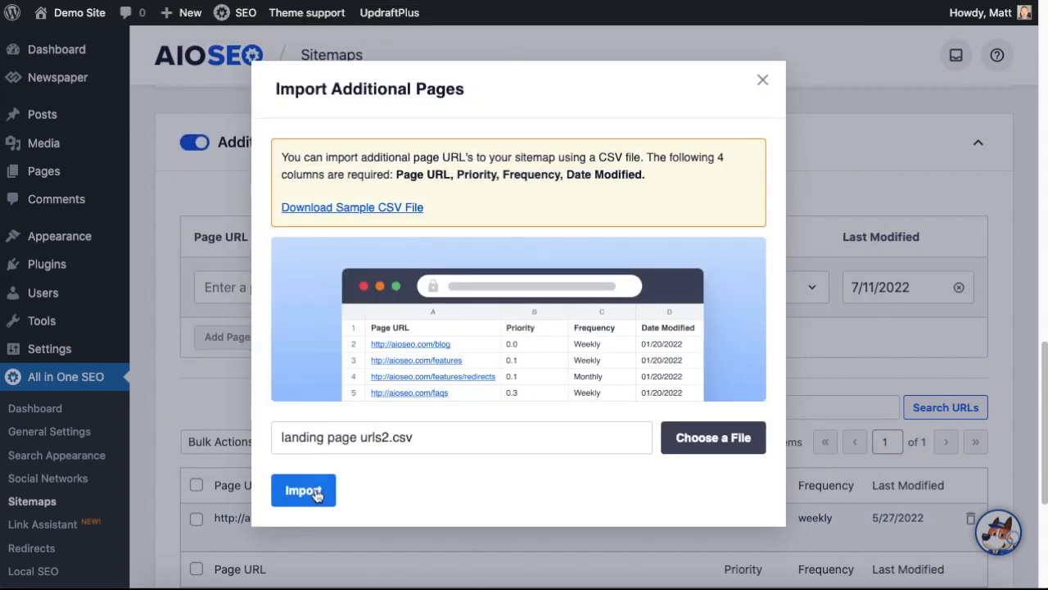
left_click(303, 490)
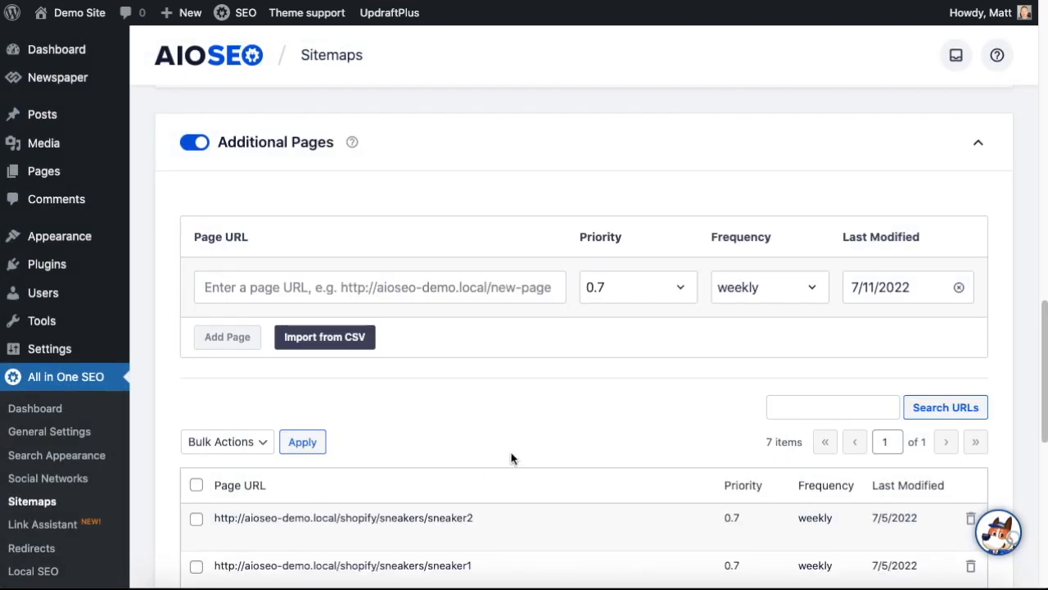
Review the seven imported Additional Pages URLs and save the sitemap settings
scroll("down", 3)
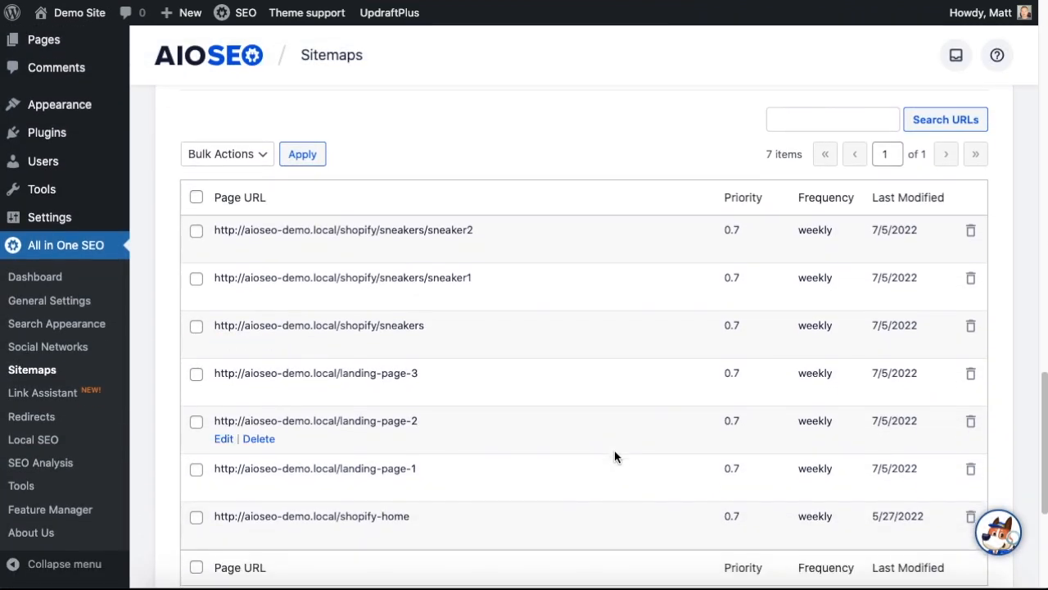
scroll("down", 3)
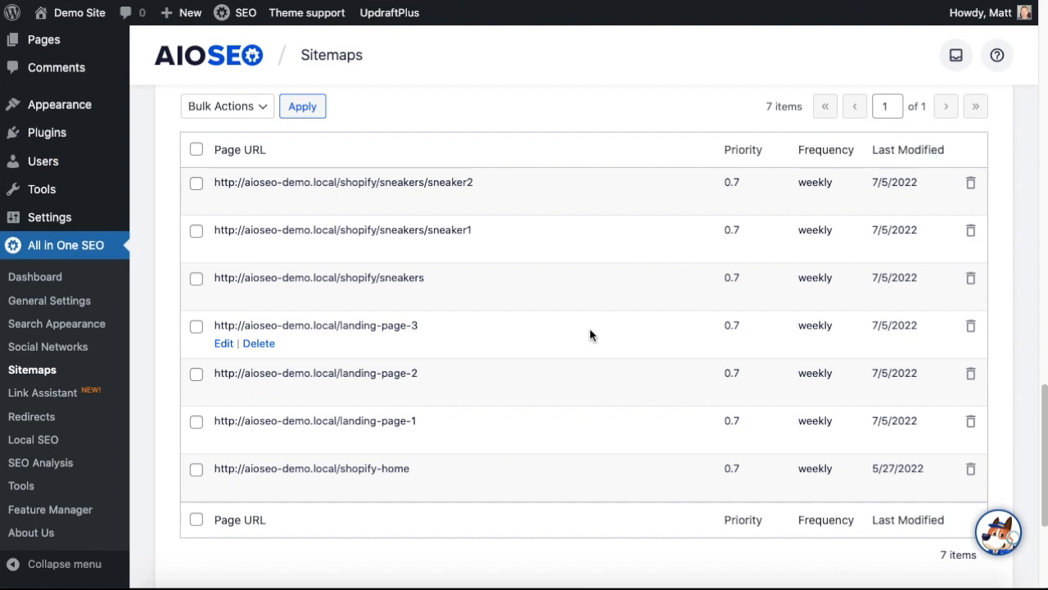
mouse_move(311, 201)
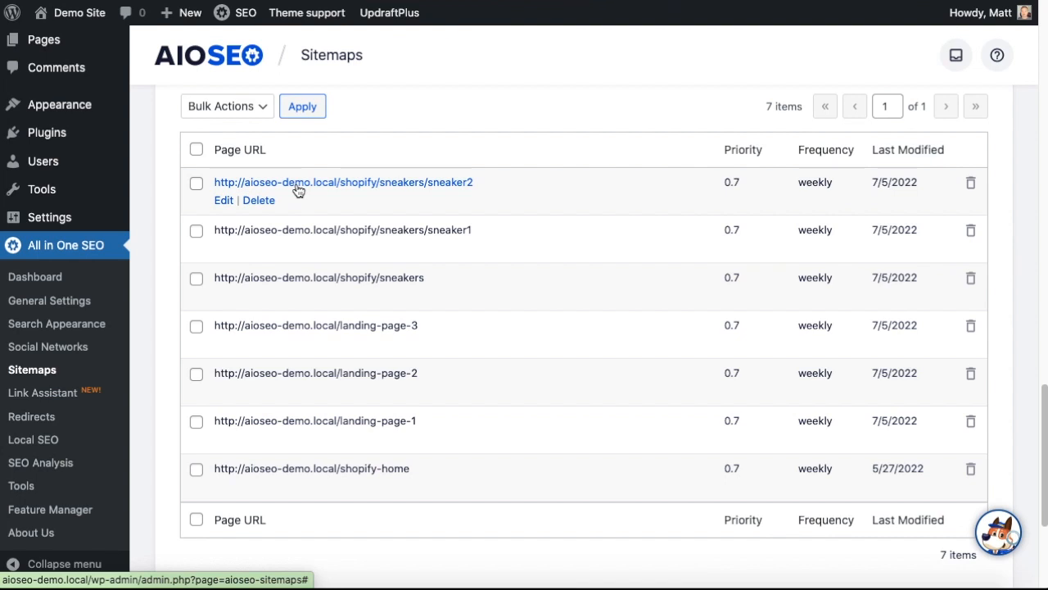
mouse_move(340, 195)
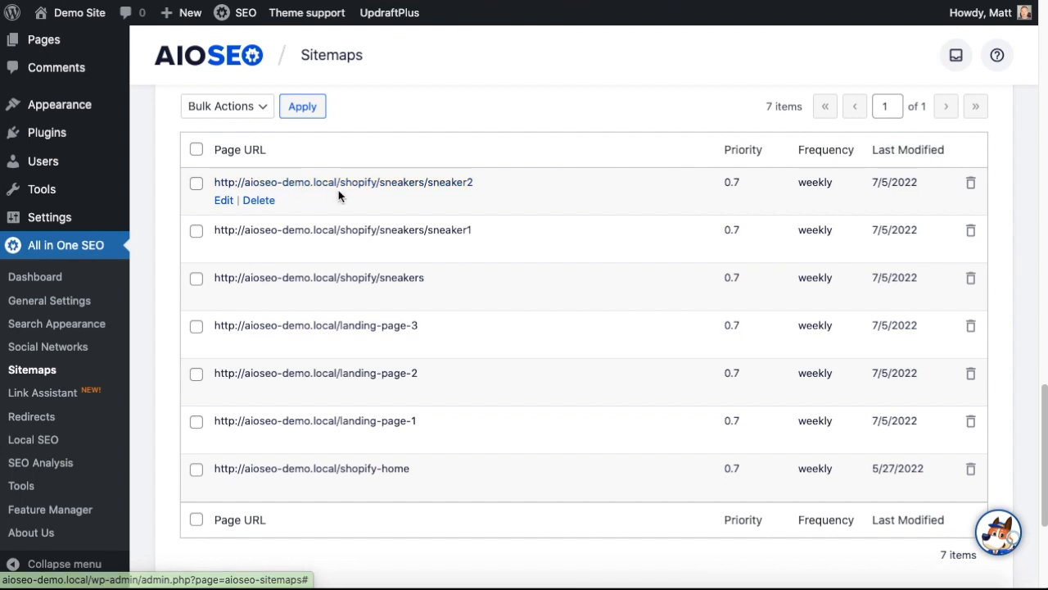
mouse_move(385, 205)
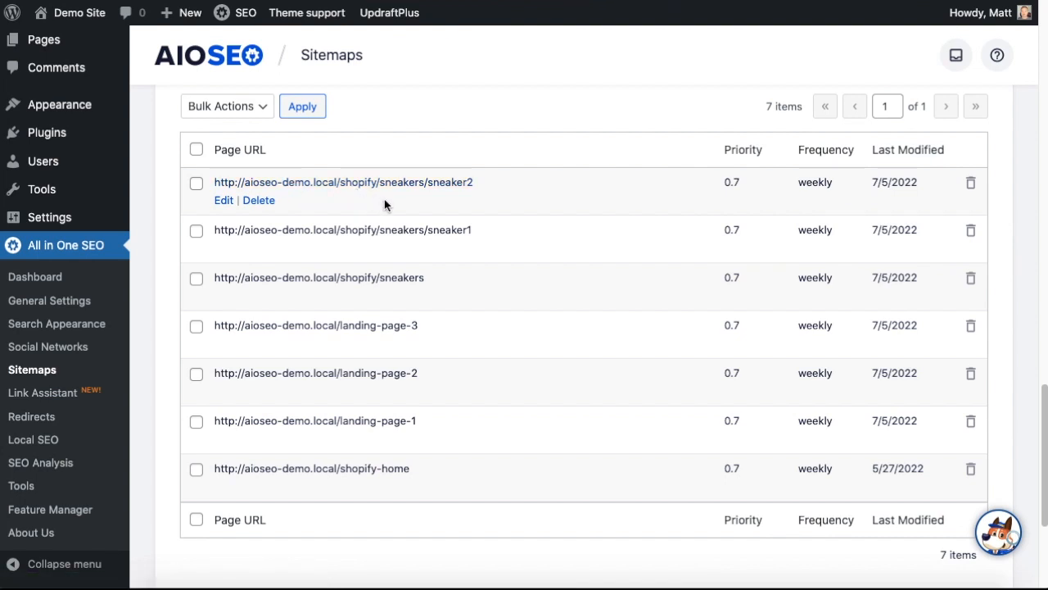
mouse_move(491, 206)
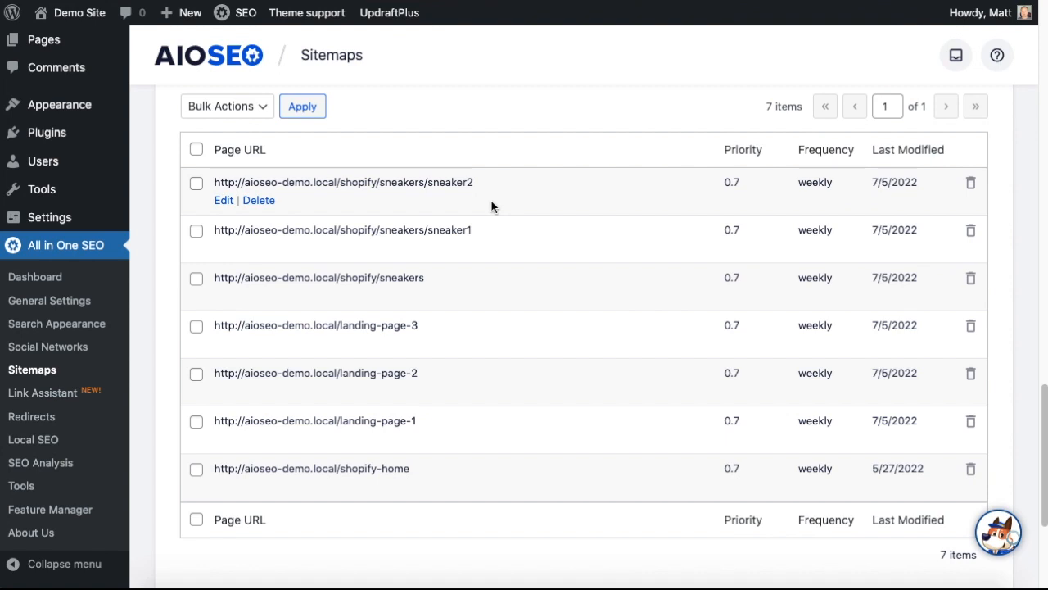
mouse_move(495, 242)
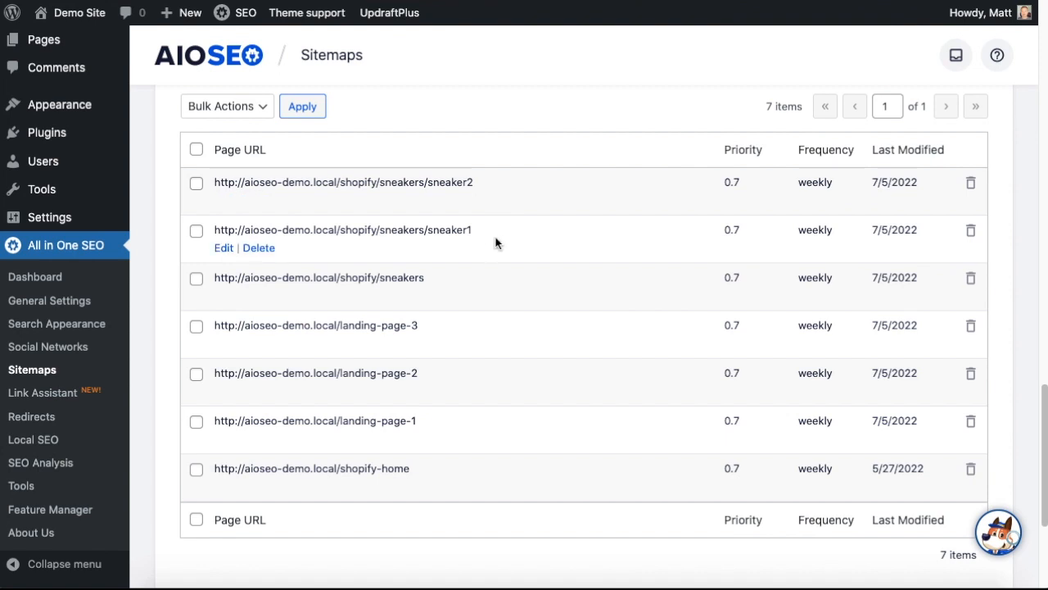
mouse_move(442, 420)
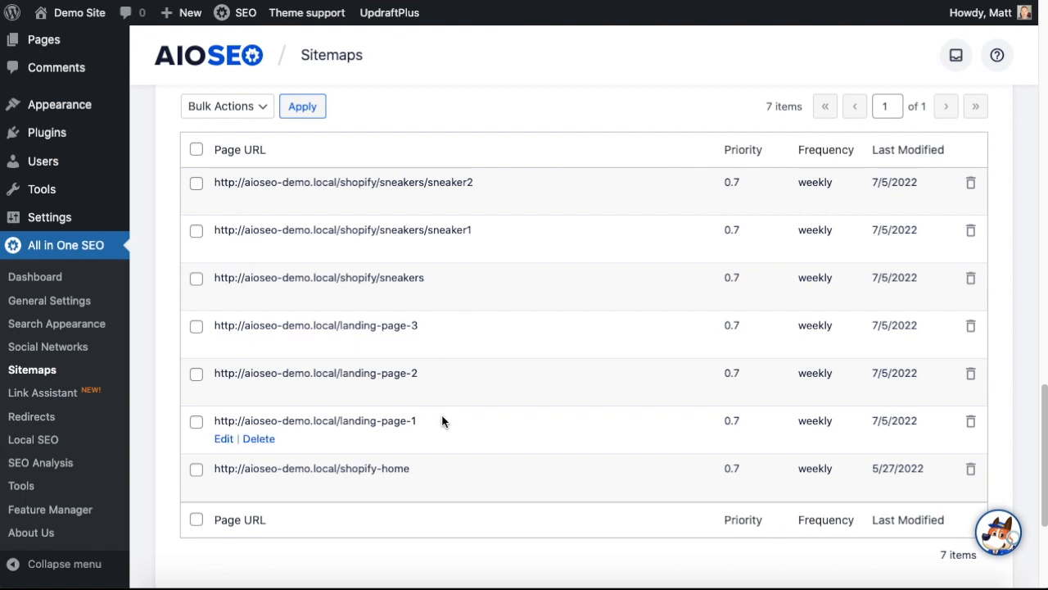
mouse_move(546, 313)
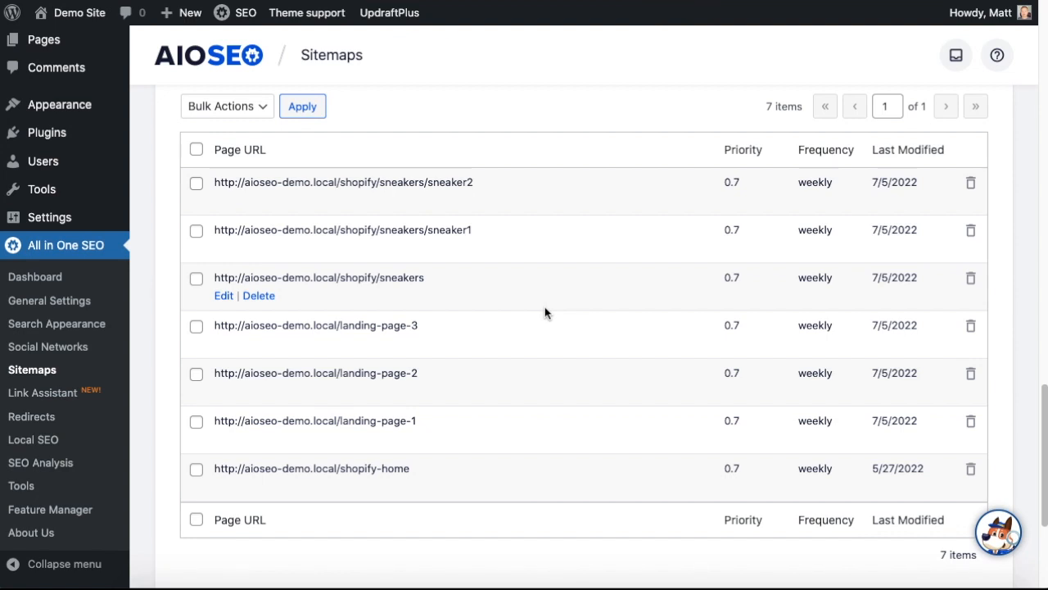
mouse_move(539, 272)
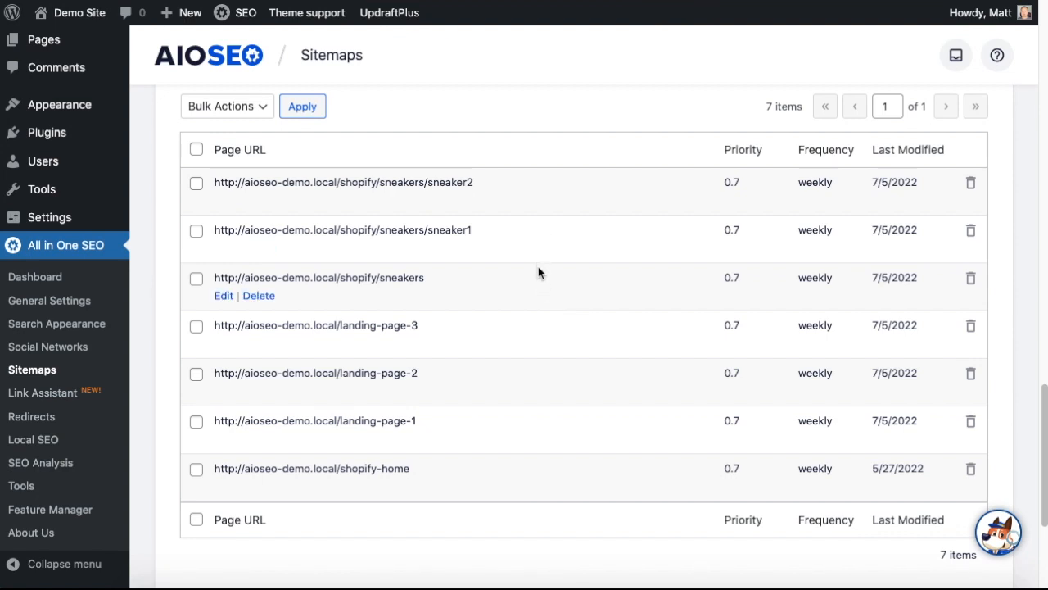
mouse_move(548, 382)
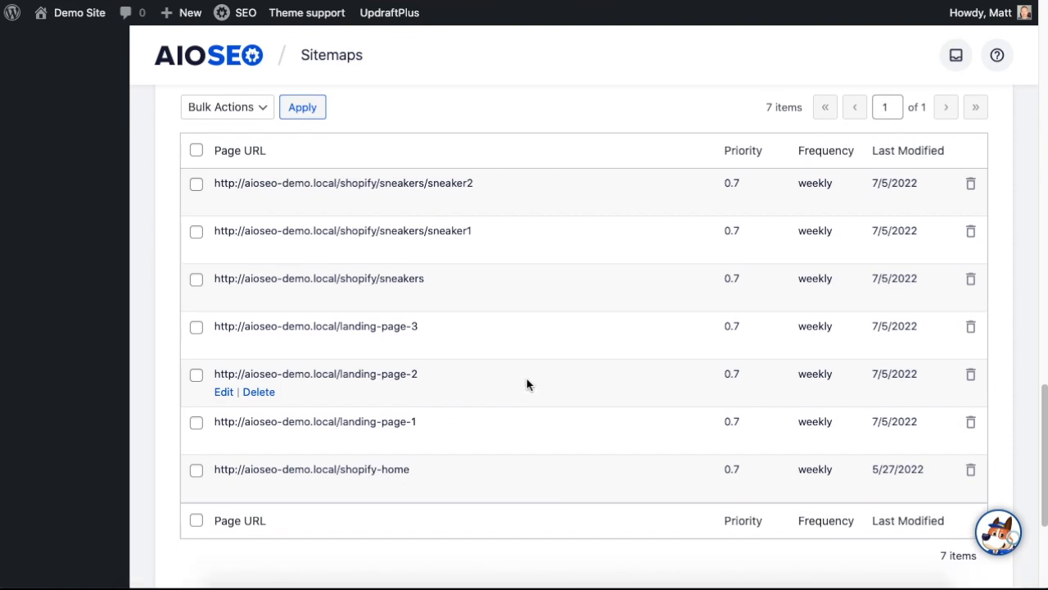
scroll("down", 3)
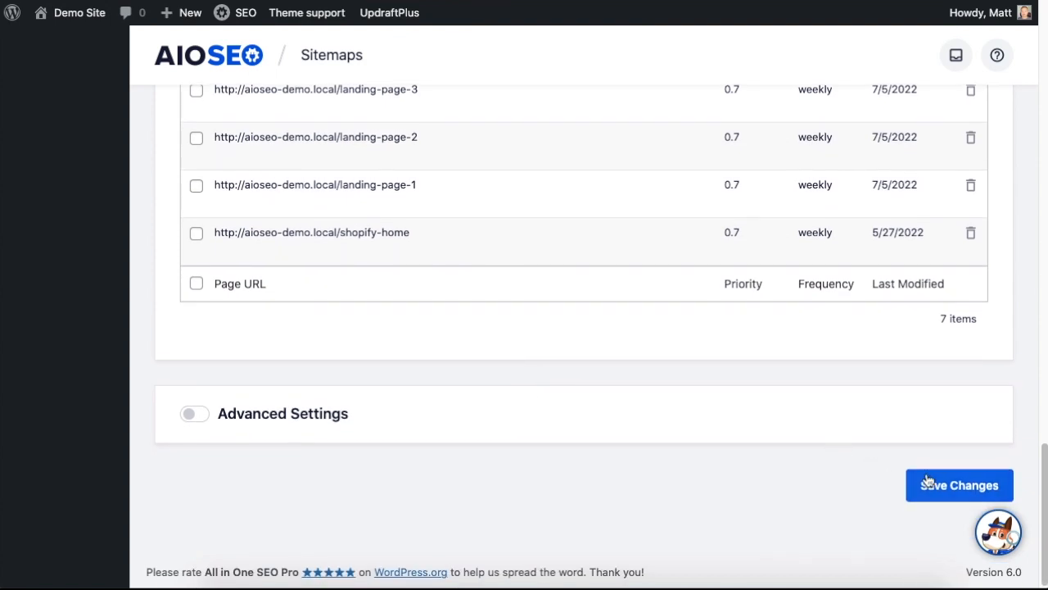
left_click(959, 485)
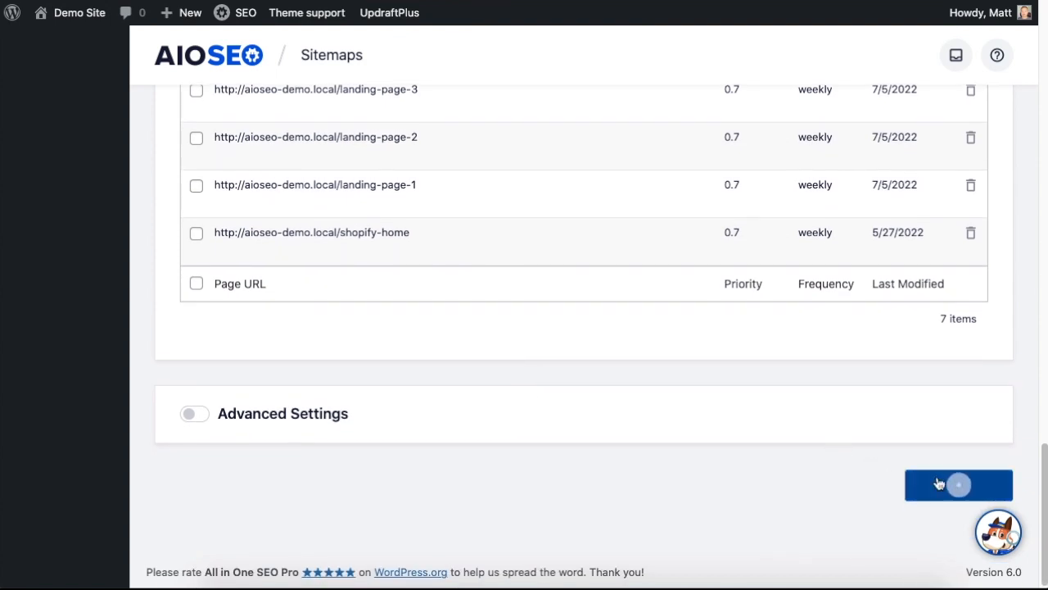